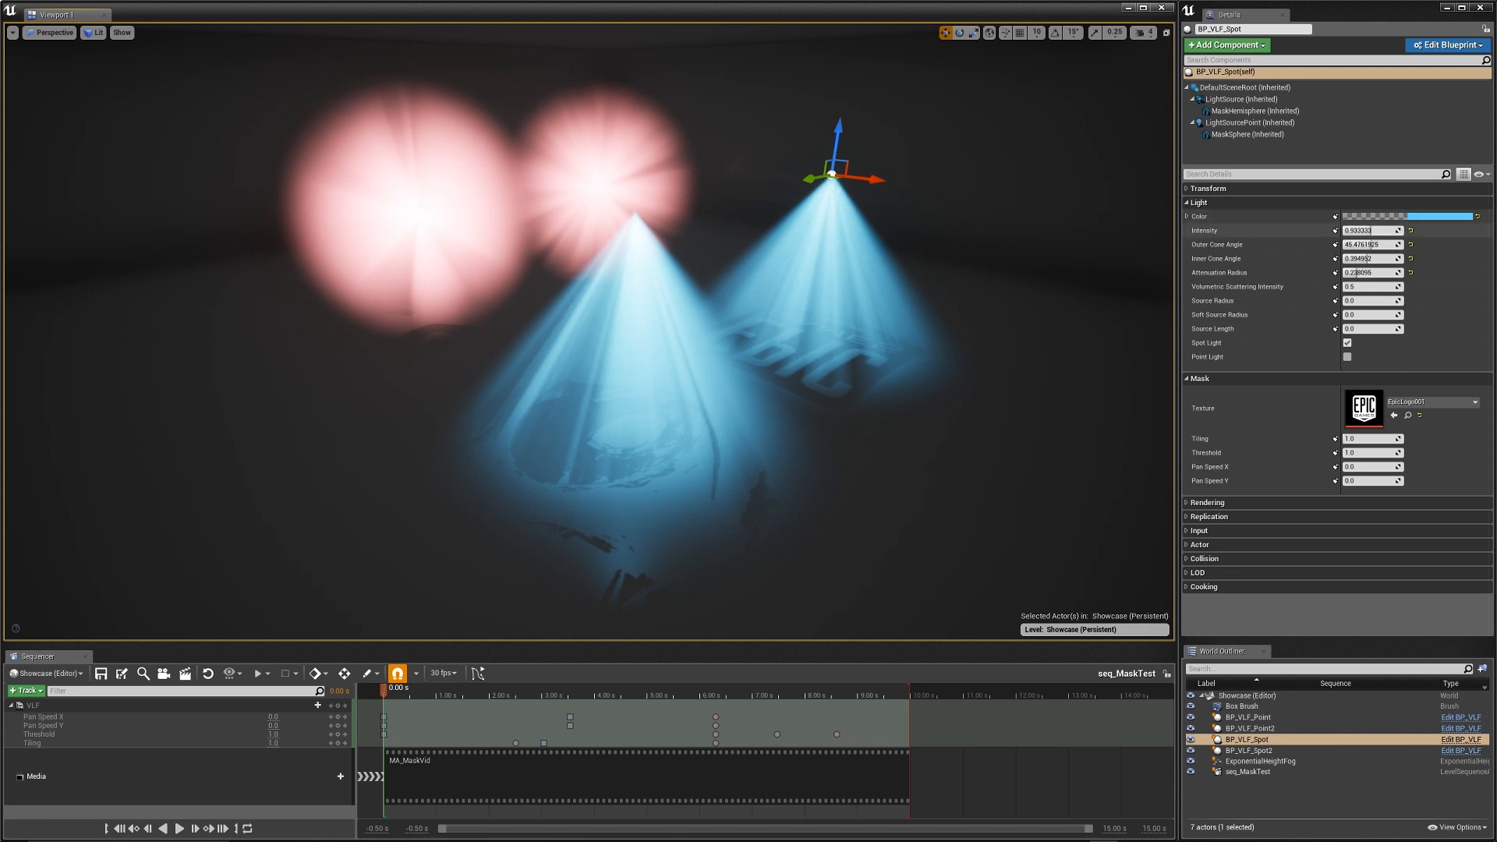
Step: Adjust the spotlight's light colour and toggle point light mode on and off
{"action": "left_click", "coordinate": [1403, 216]}
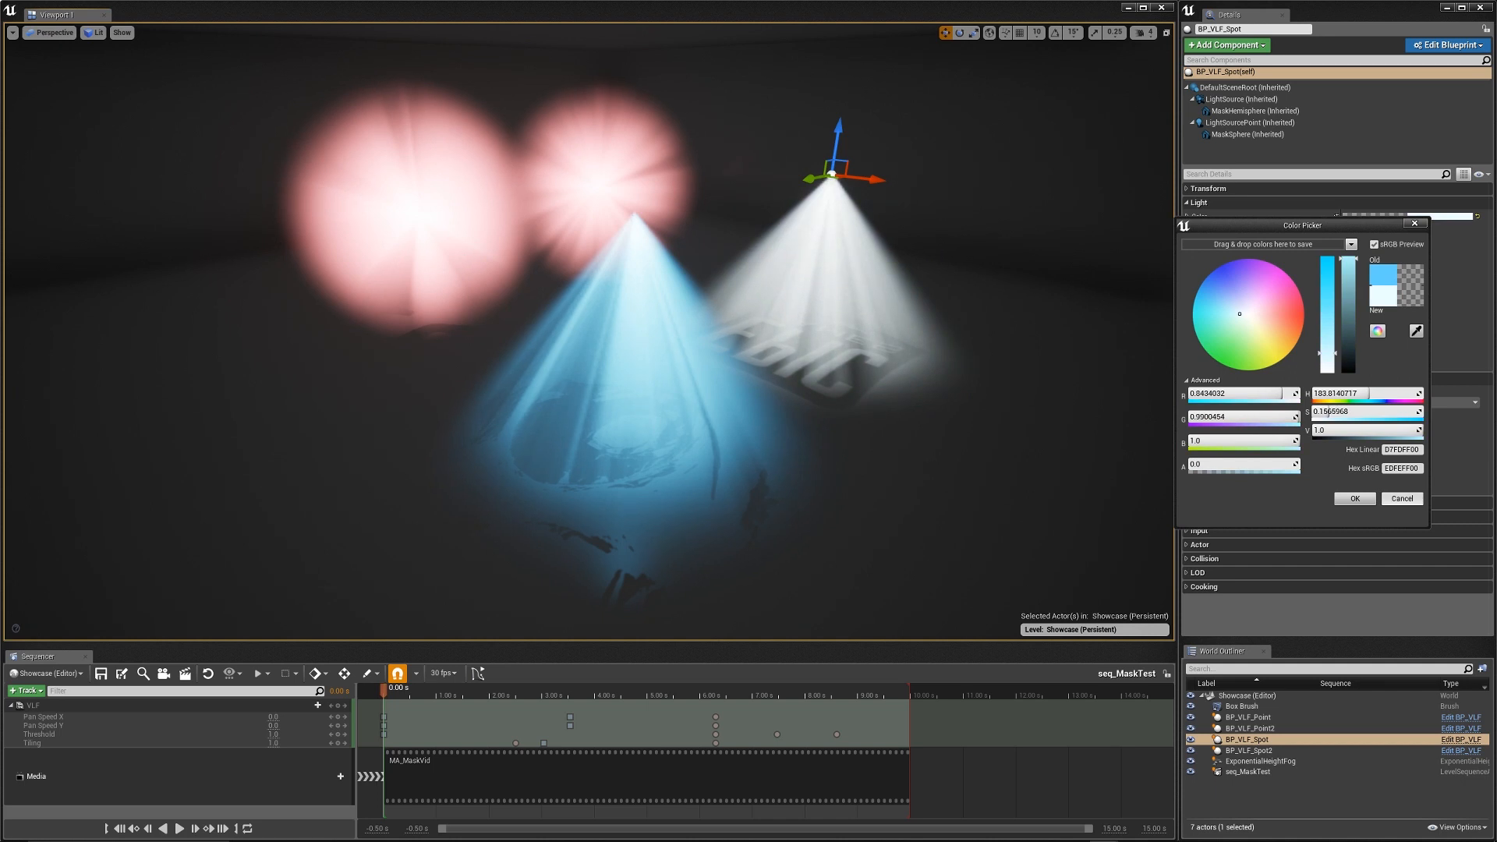
{"action": "left_click", "coordinate": [1354, 498]}
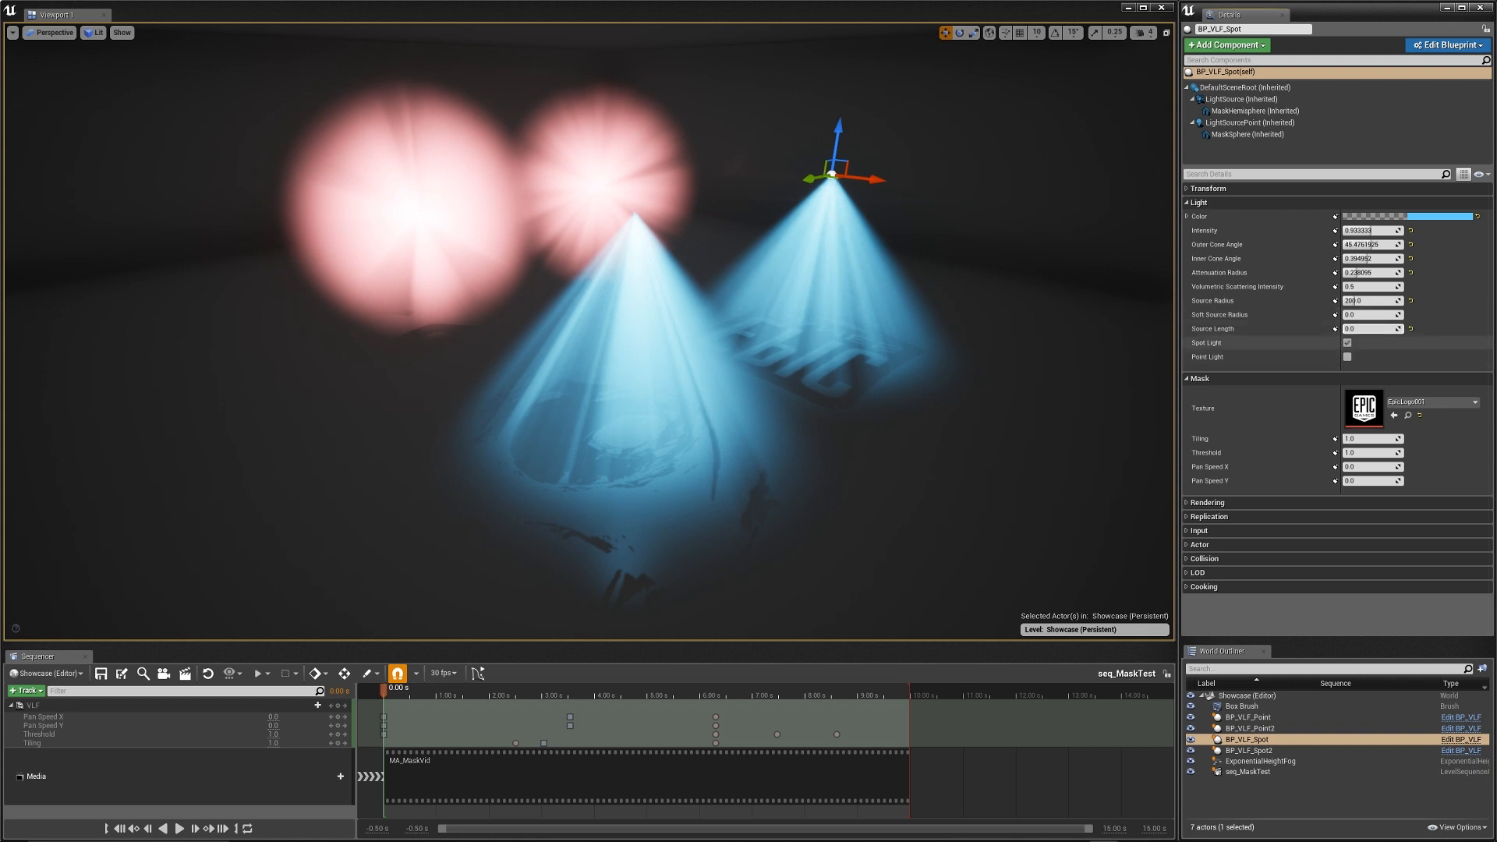
{"action": "left_click", "coordinate": [1347, 357]}
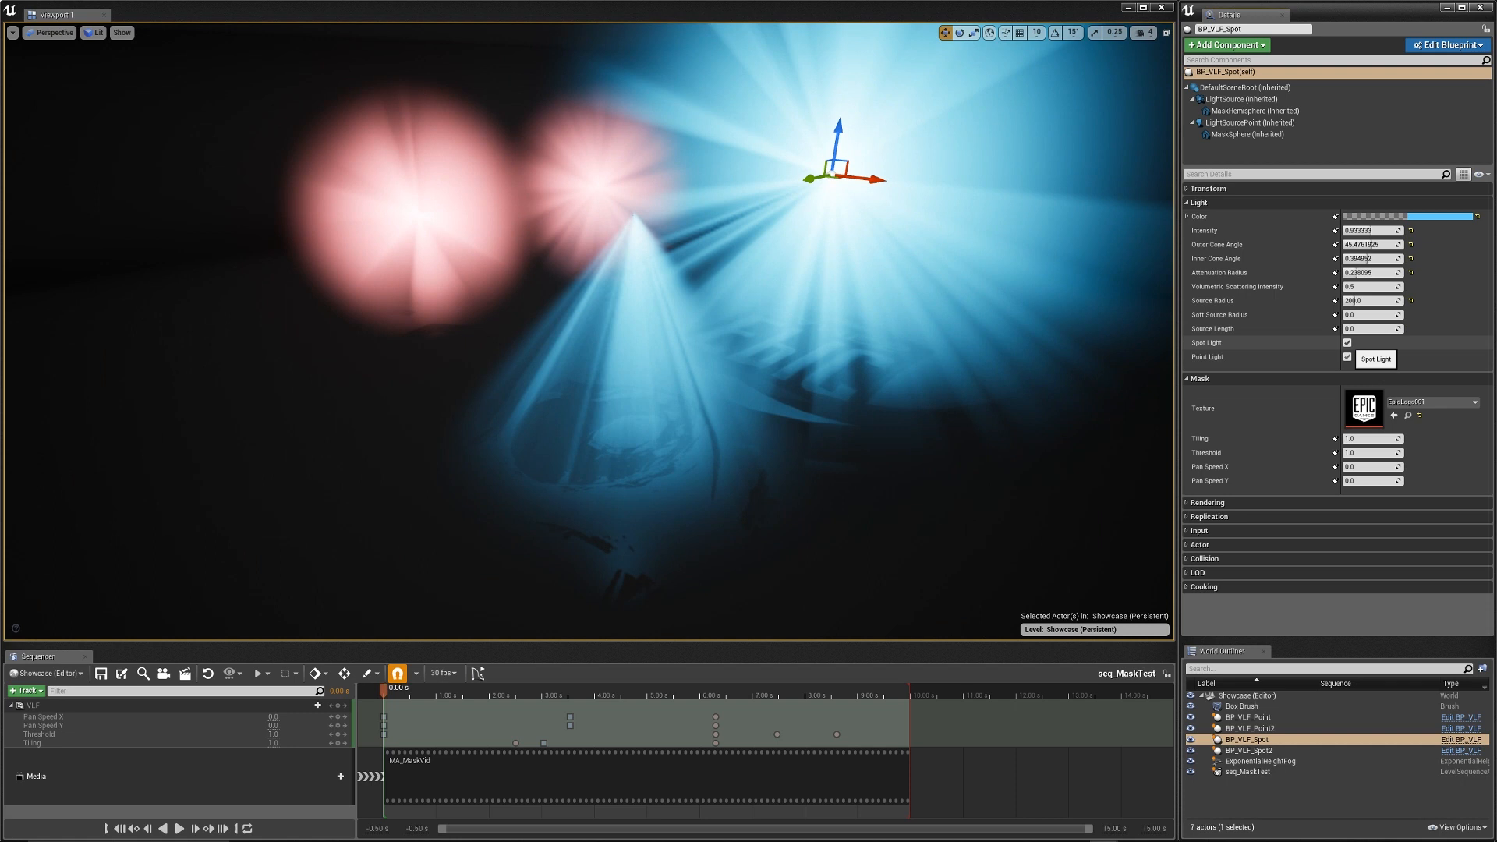
{"action": "left_click", "coordinate": [1347, 342]}
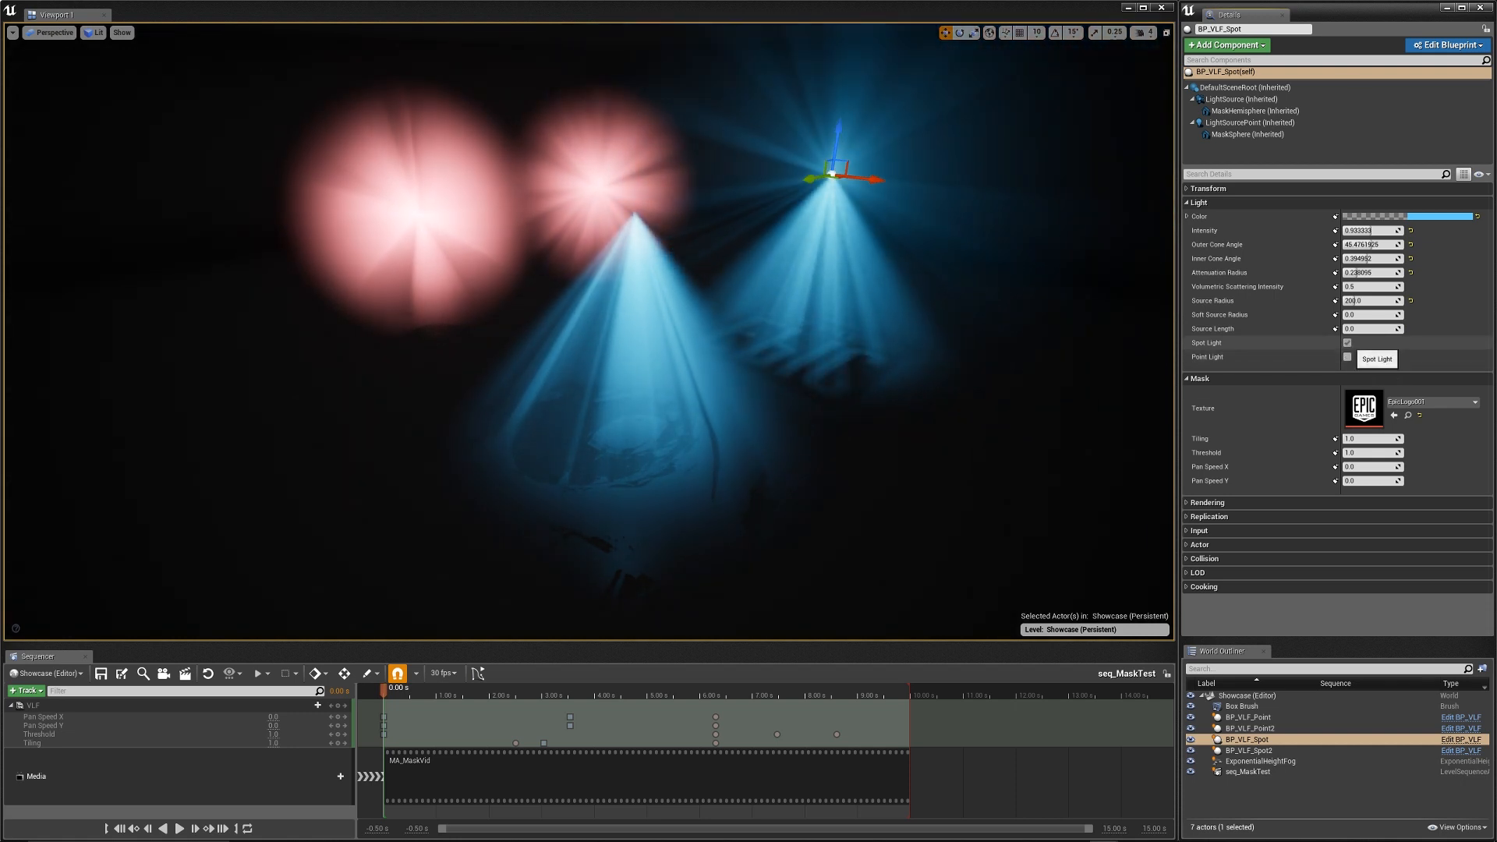
{"action": "left_click", "coordinate": [1347, 356]}
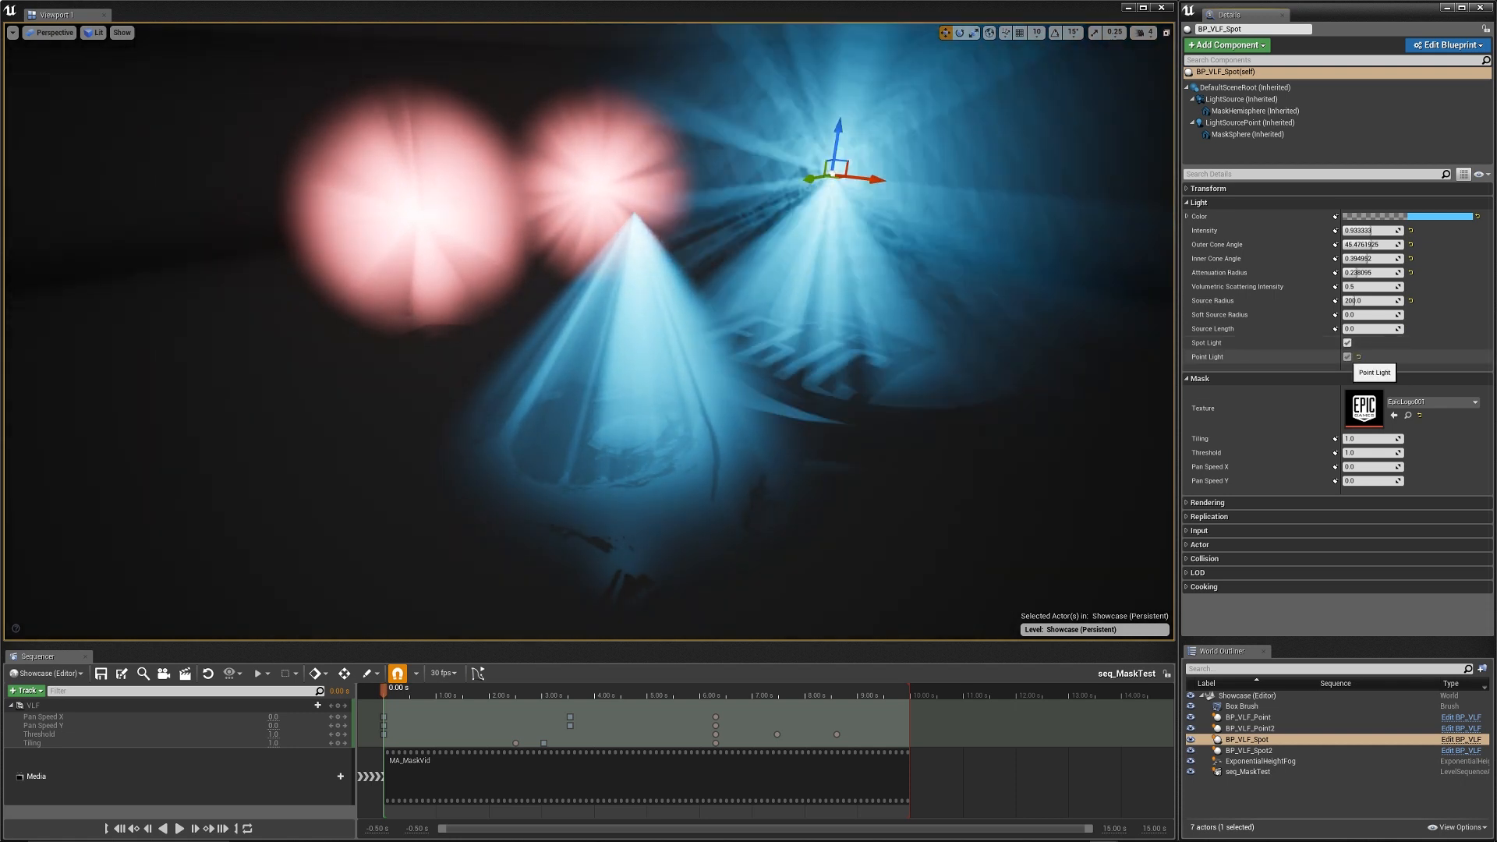
{"action": "left_click", "coordinate": [1347, 355]}
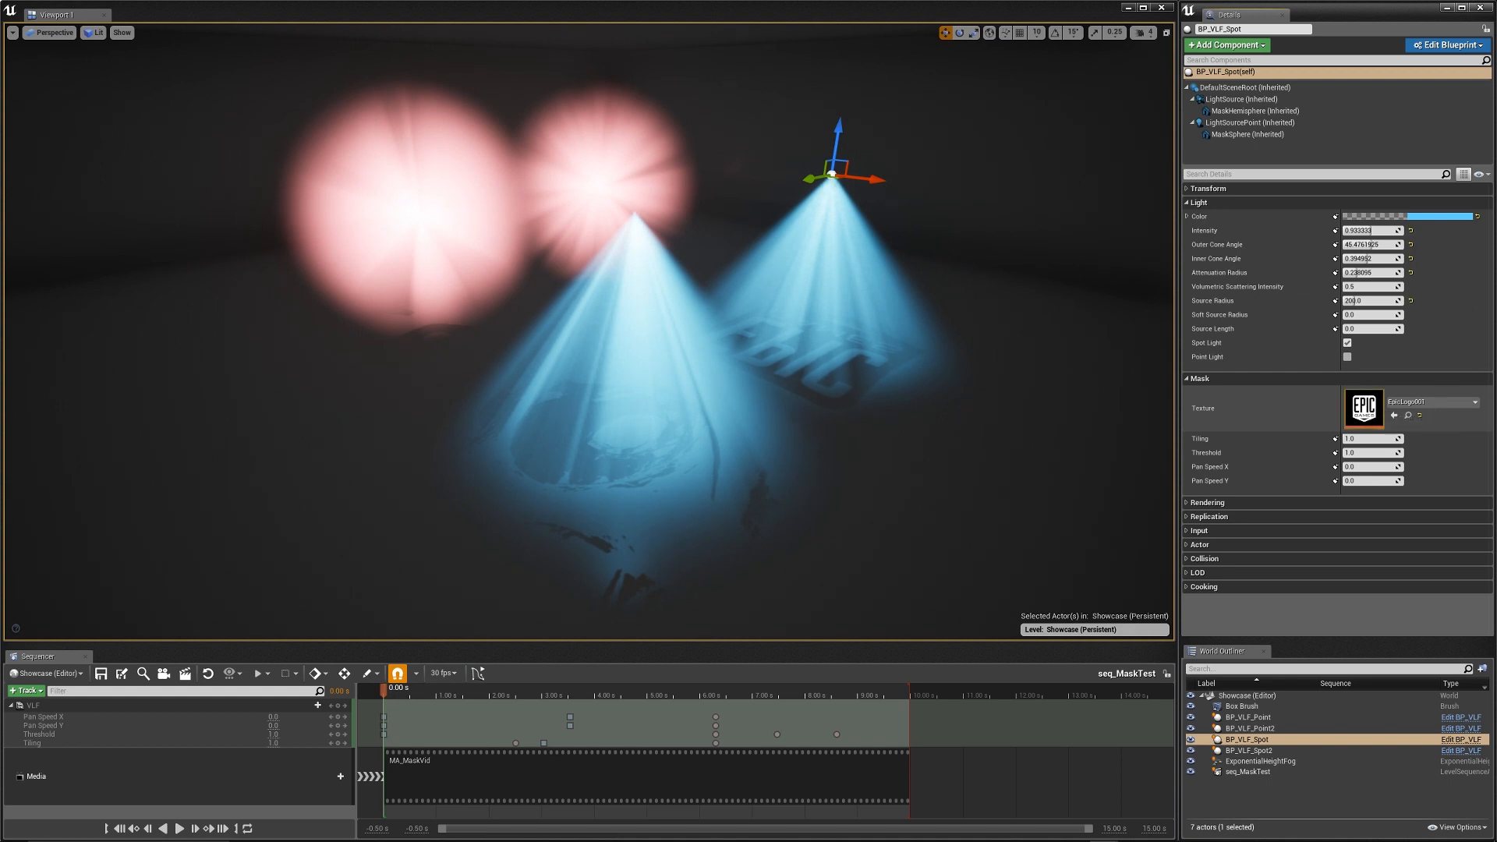
{"action": "mouse_move", "coordinate": [1363, 408]}
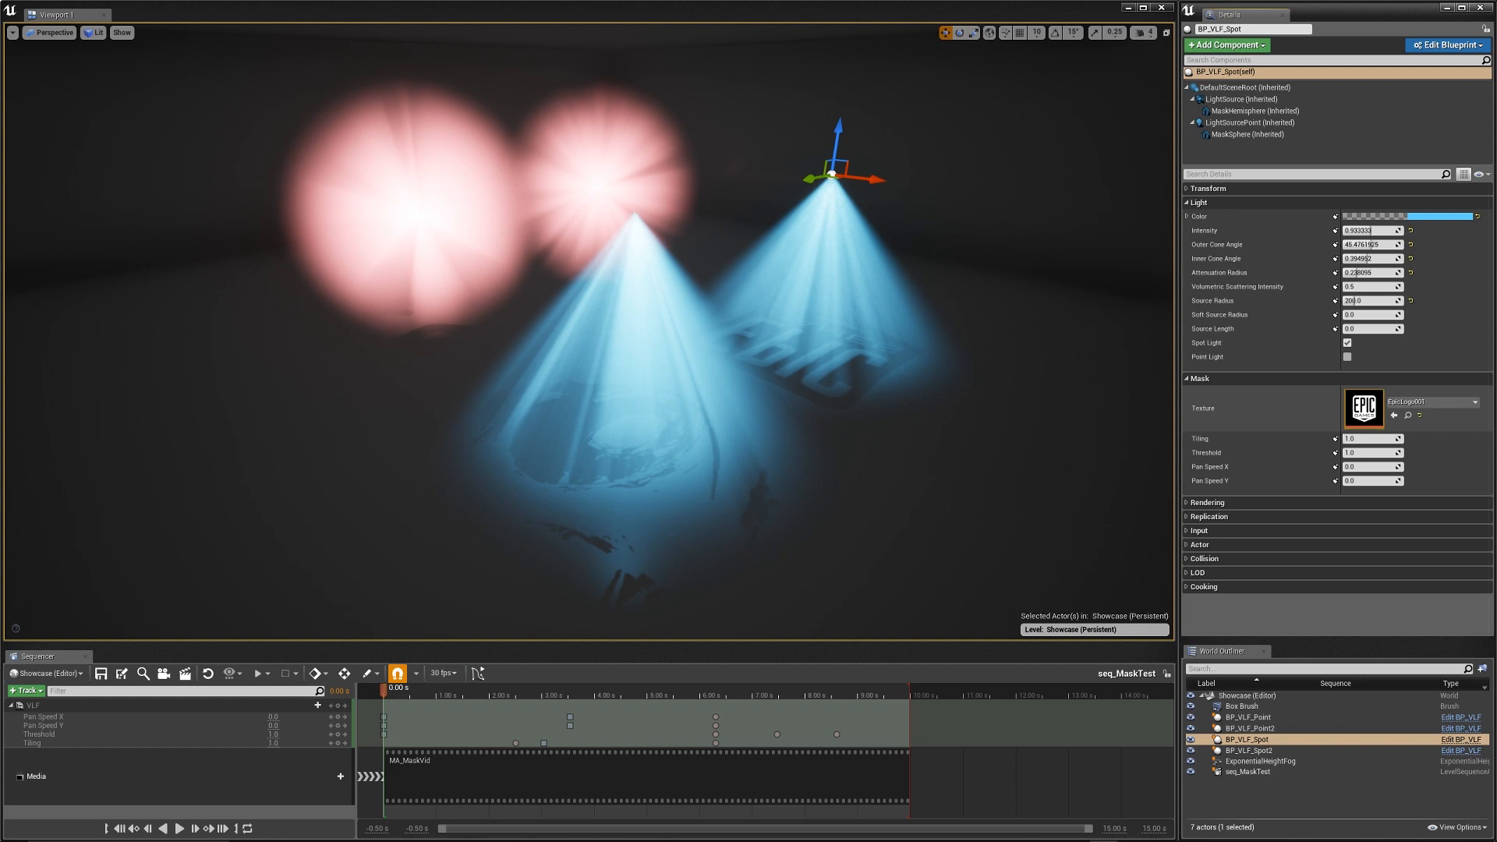
{"action": "mouse_move", "coordinate": [1399, 403]}
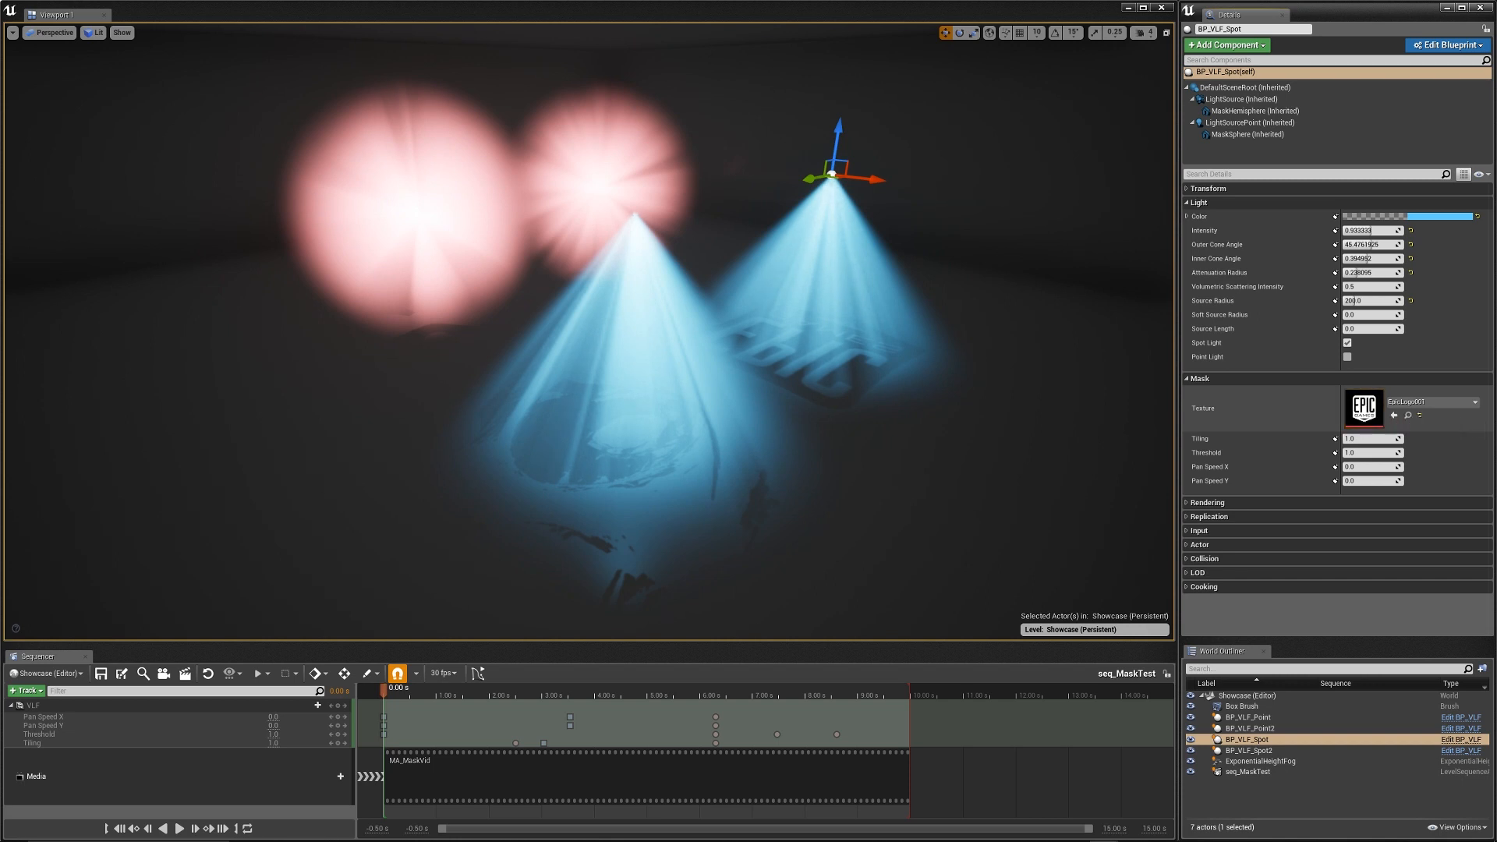
Step: Set the spotlight's mask texture to DiffClouds001 in place of EpicLogo001
{"action": "left_click", "coordinate": [1471, 401]}
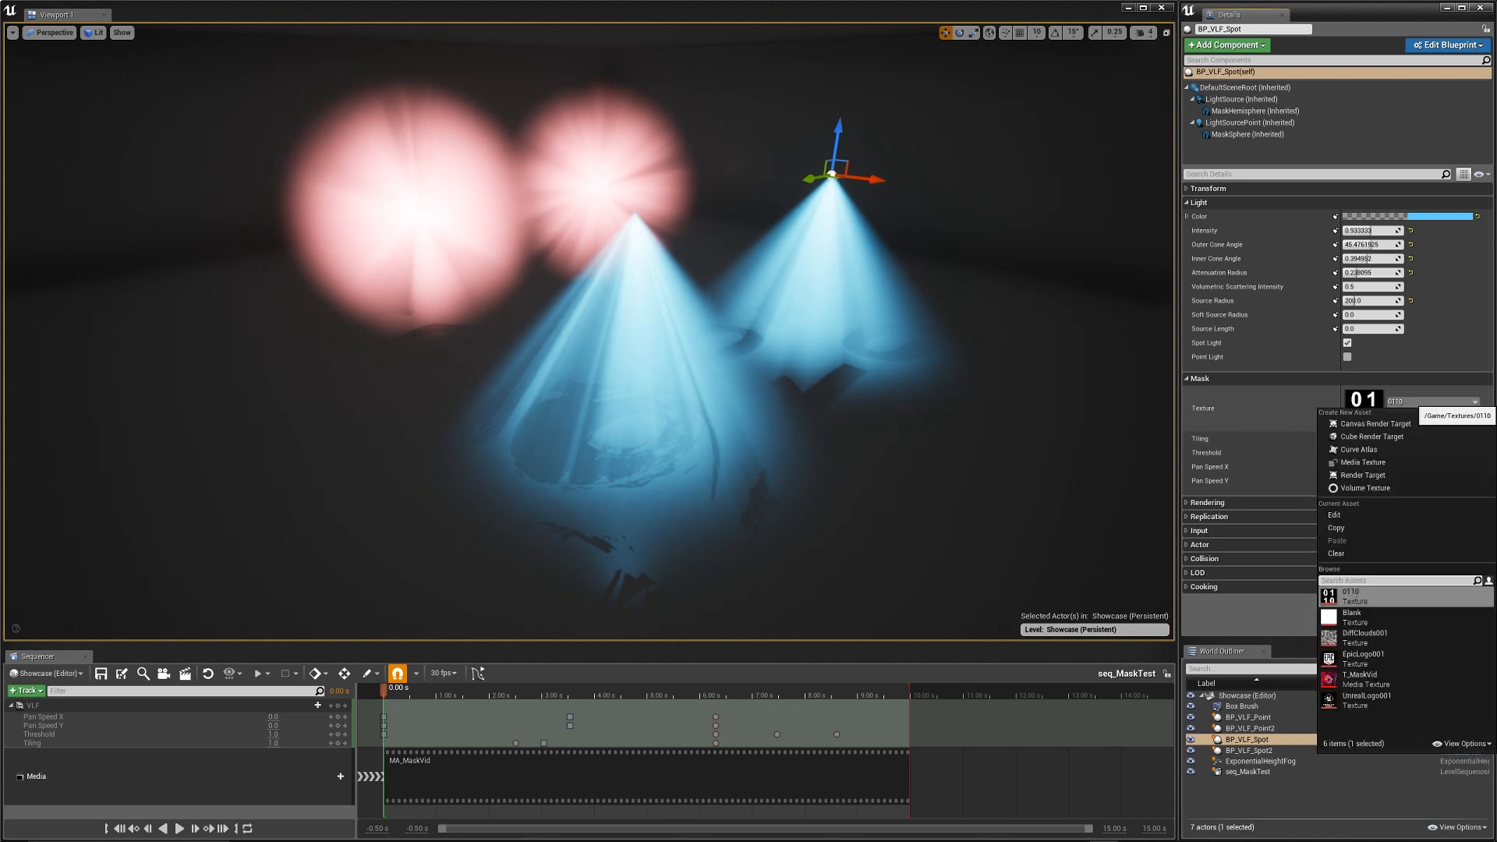
{"action": "left_click", "coordinate": [1363, 636]}
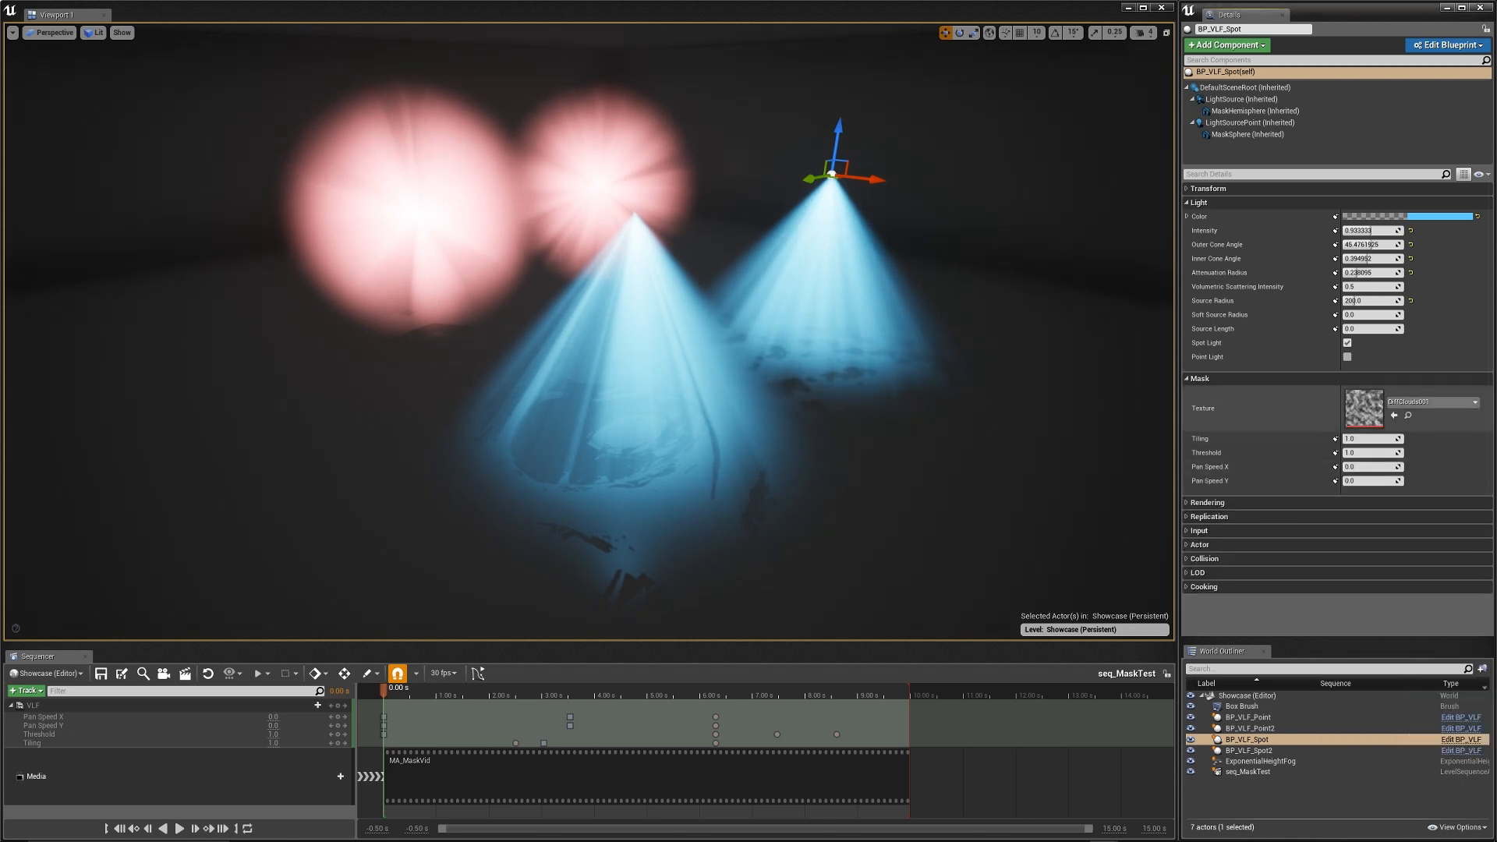
{"action": "left_click", "coordinate": [1471, 401]}
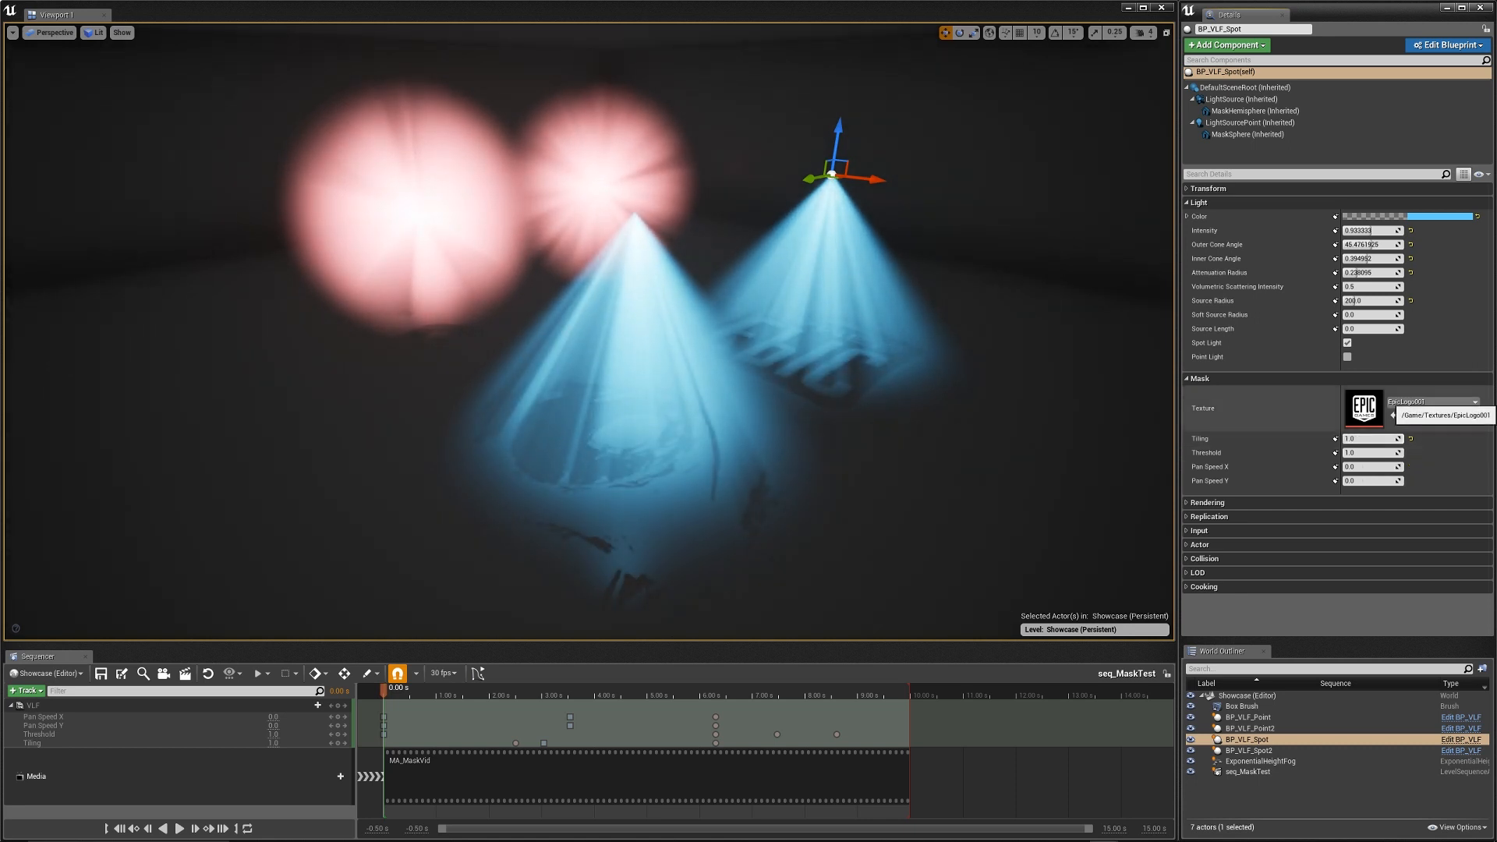
{"action": "left_click", "coordinate": [1474, 401]}
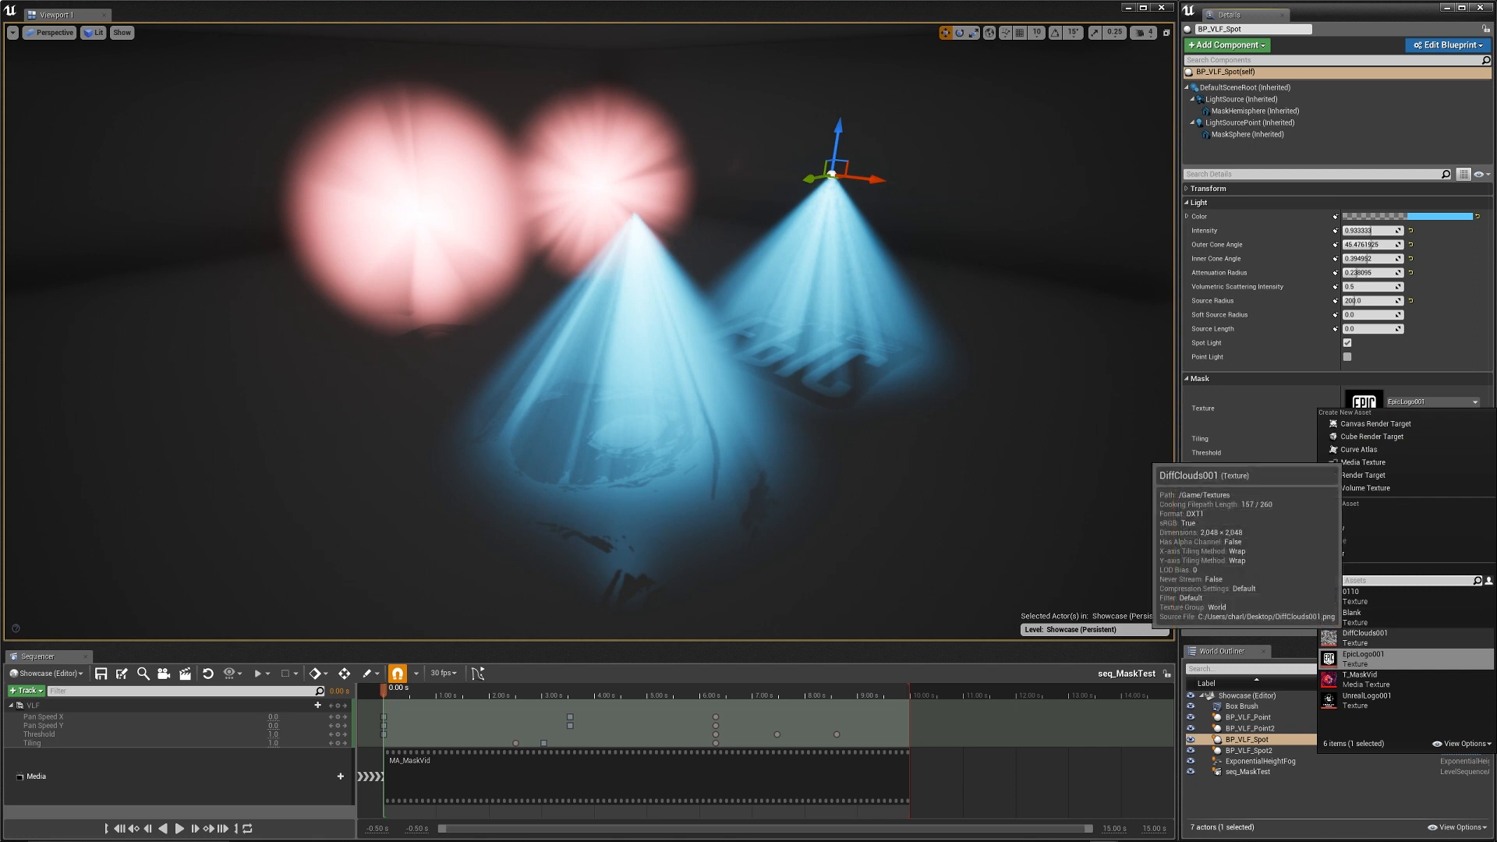
{"action": "left_click", "coordinate": [1363, 633]}
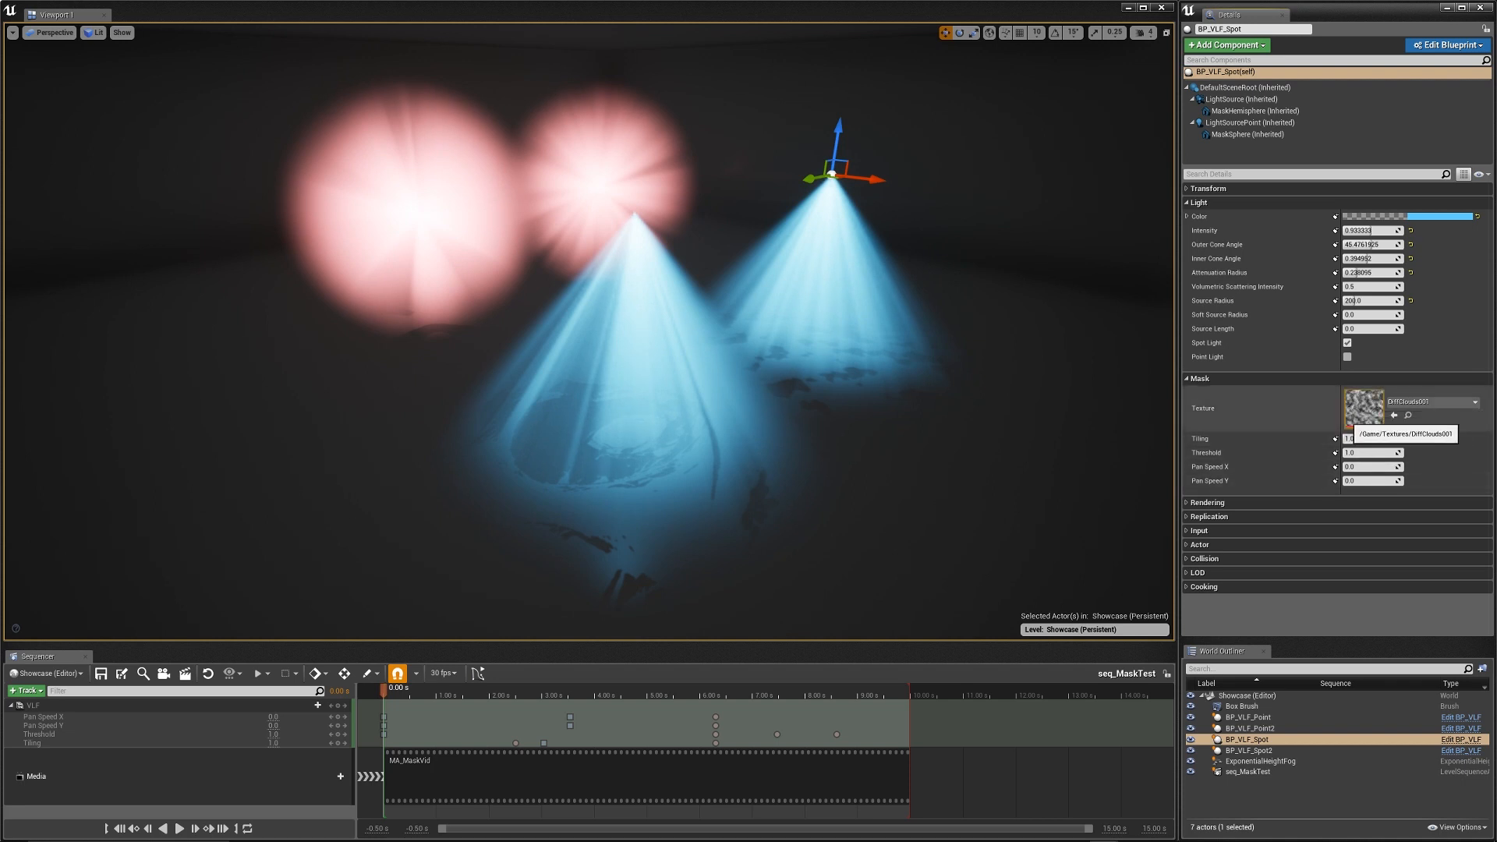
Step: Try a tiling value of 4.0, then reset tiling to its default of 1.0
{"action": "type", "text": "4.0"}
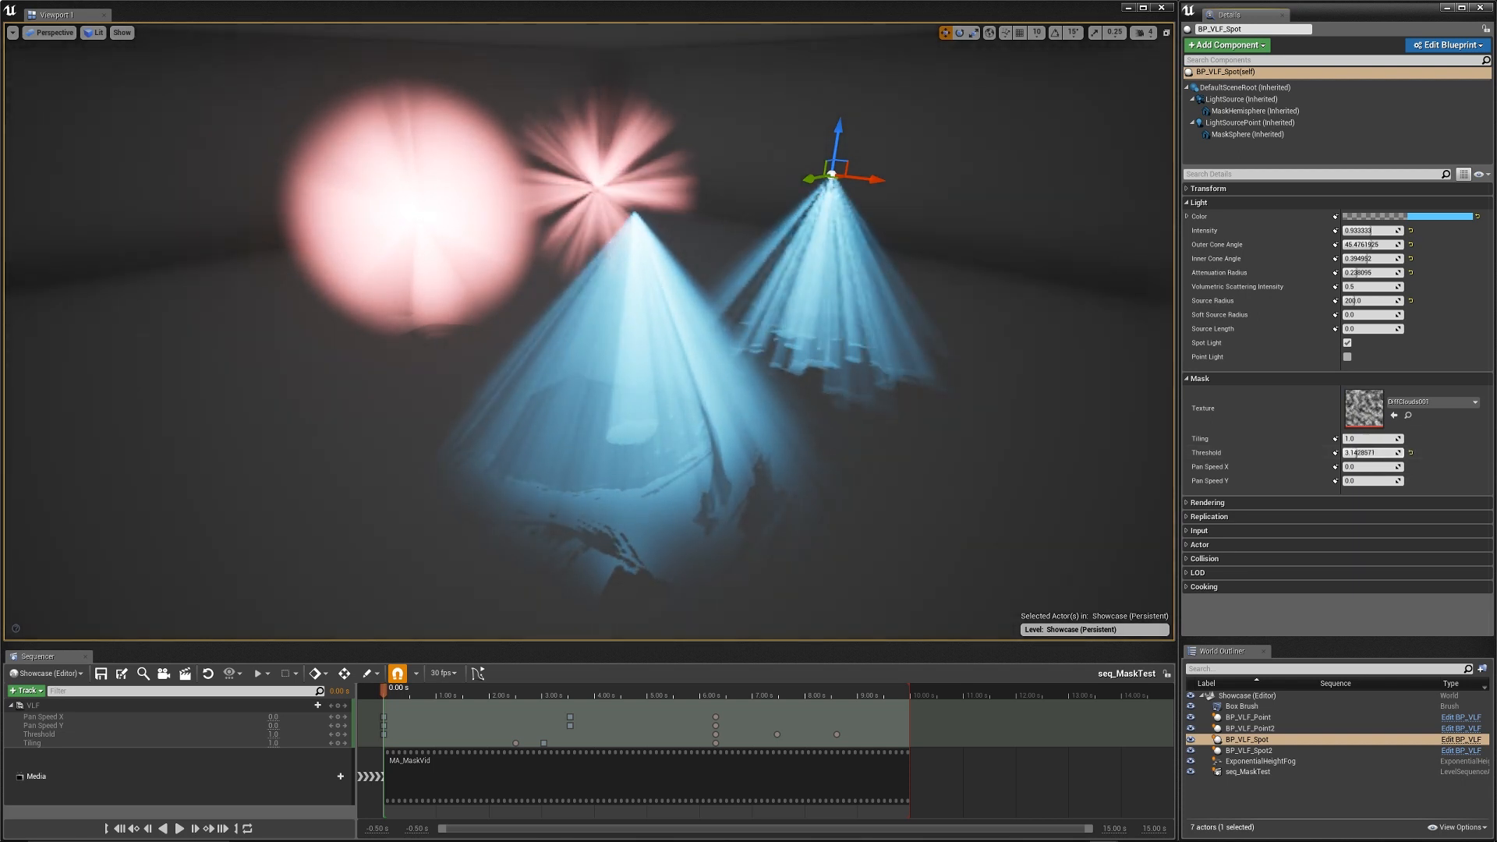
{"action": "left_click", "coordinate": [1370, 453]}
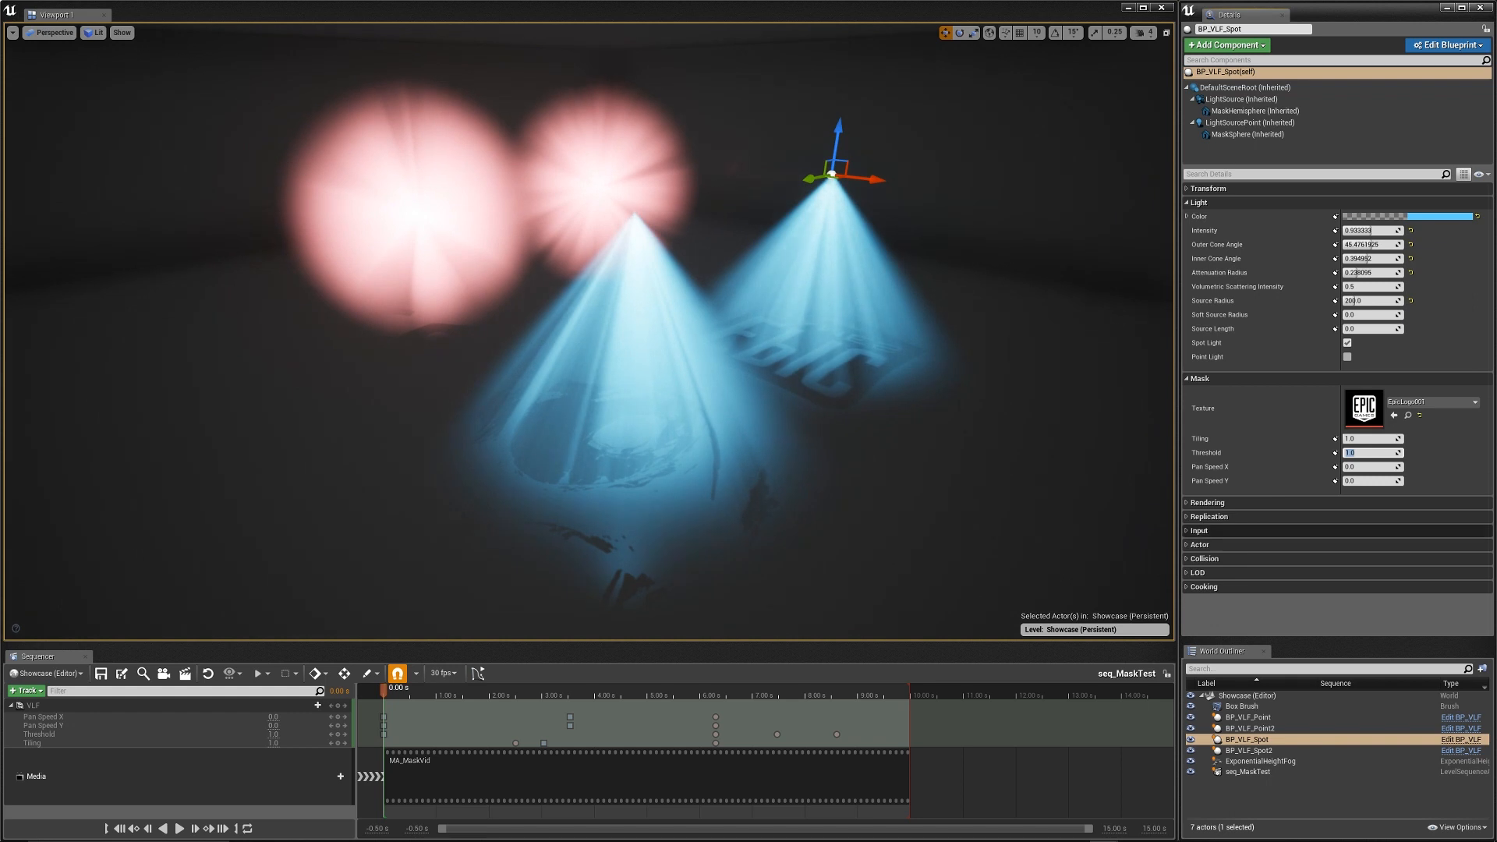
{"action": "mouse_move", "coordinate": [1353, 467]}
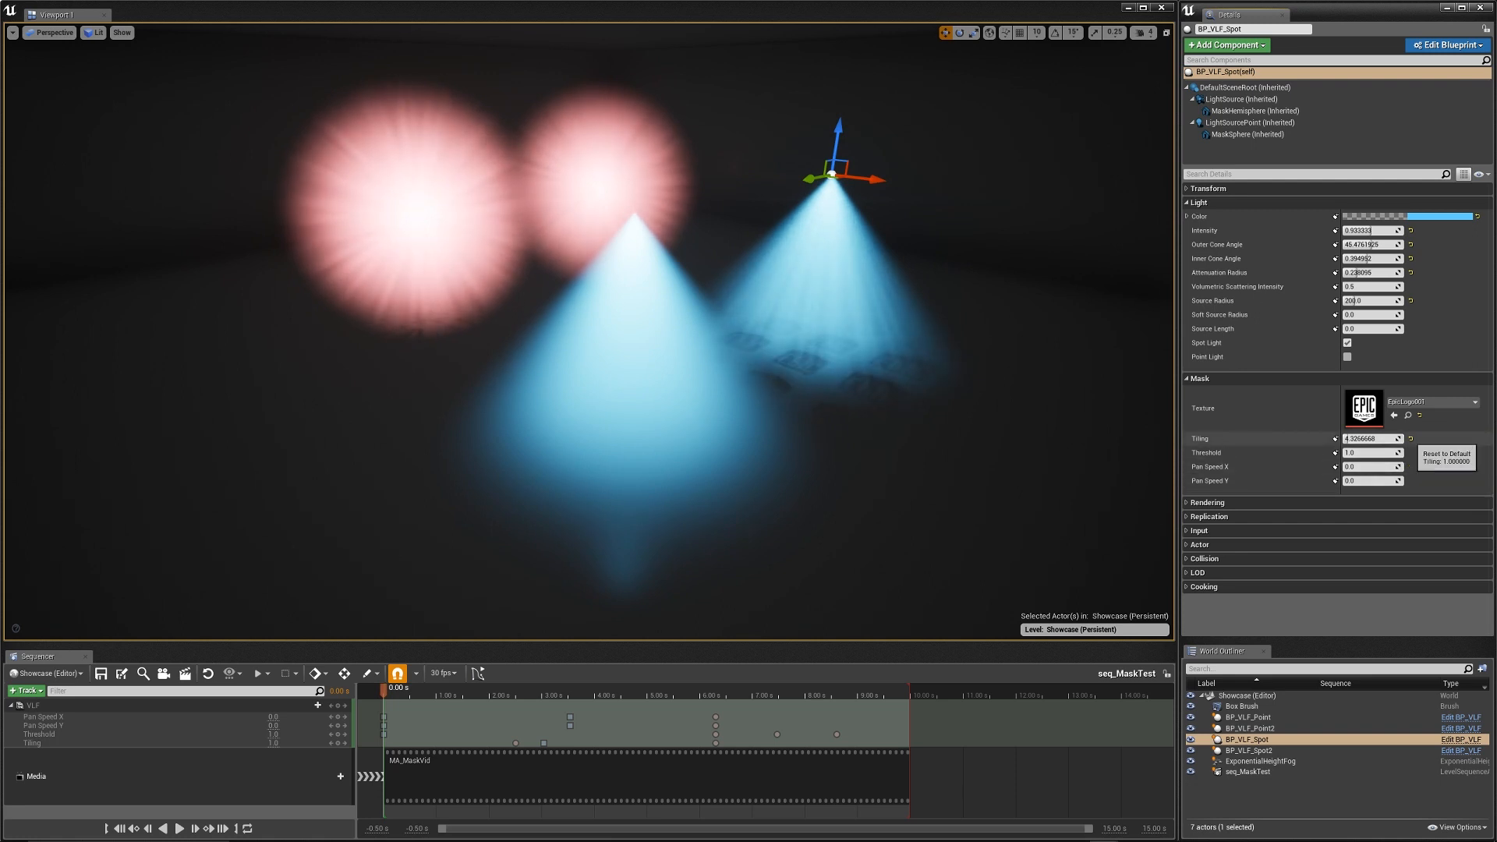
{"action": "left_click", "coordinate": [1410, 438]}
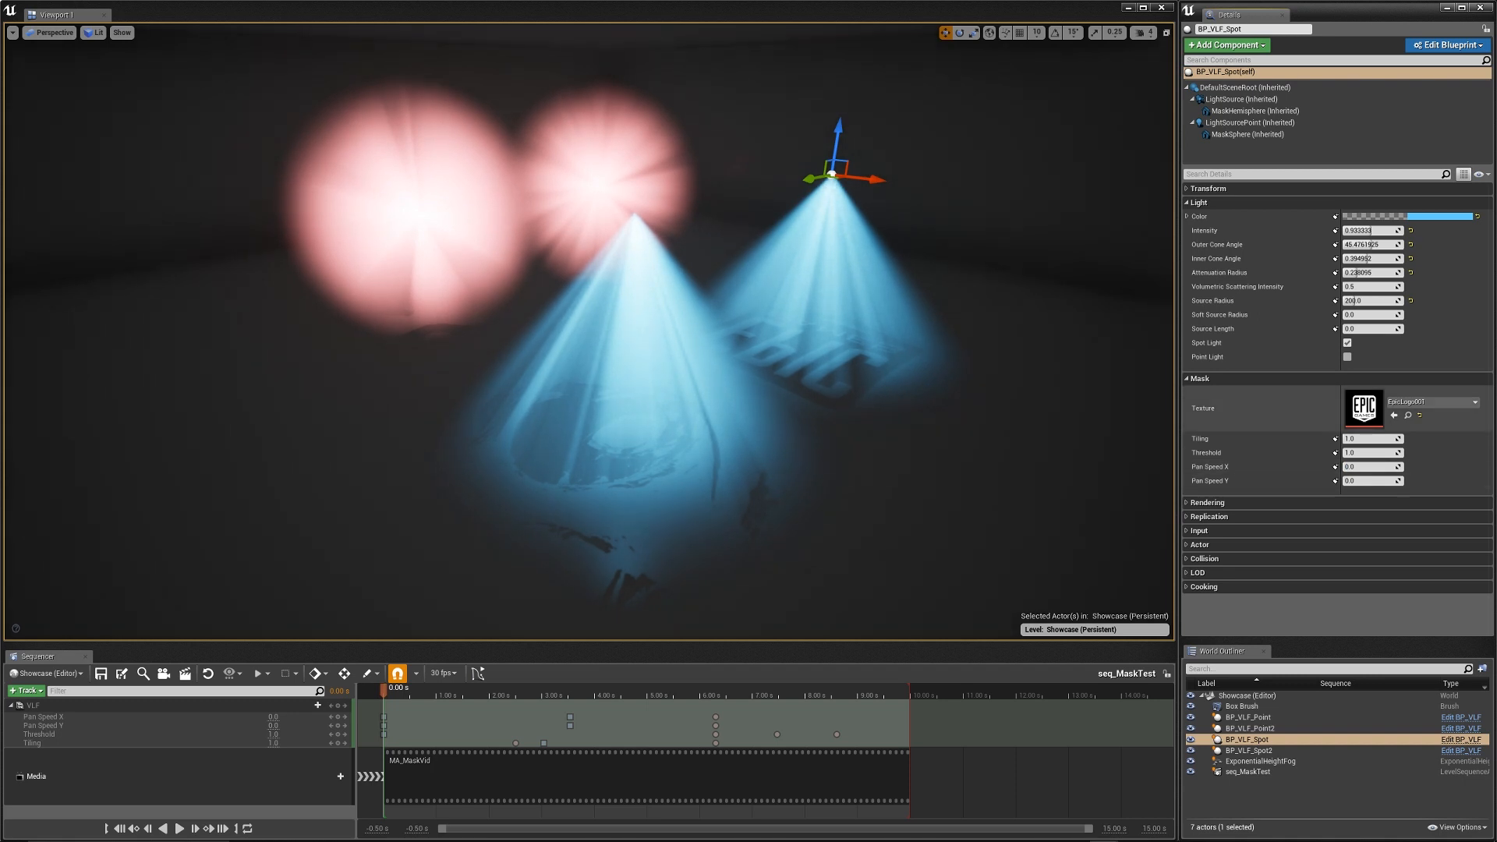
{"action": "mouse_move", "coordinate": [1363, 405]}
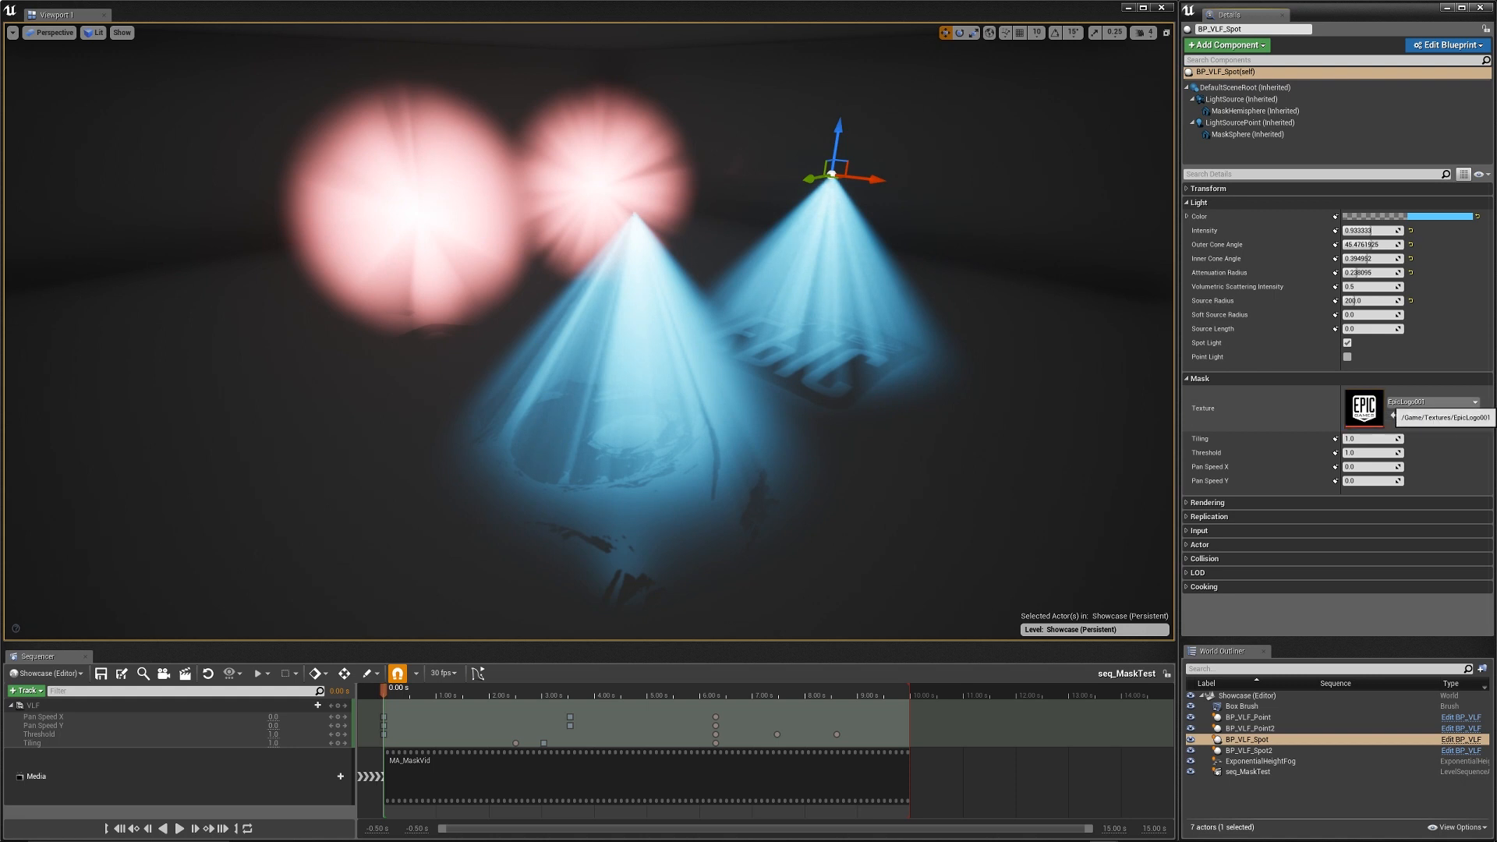
{"action": "left_click", "coordinate": [1470, 401]}
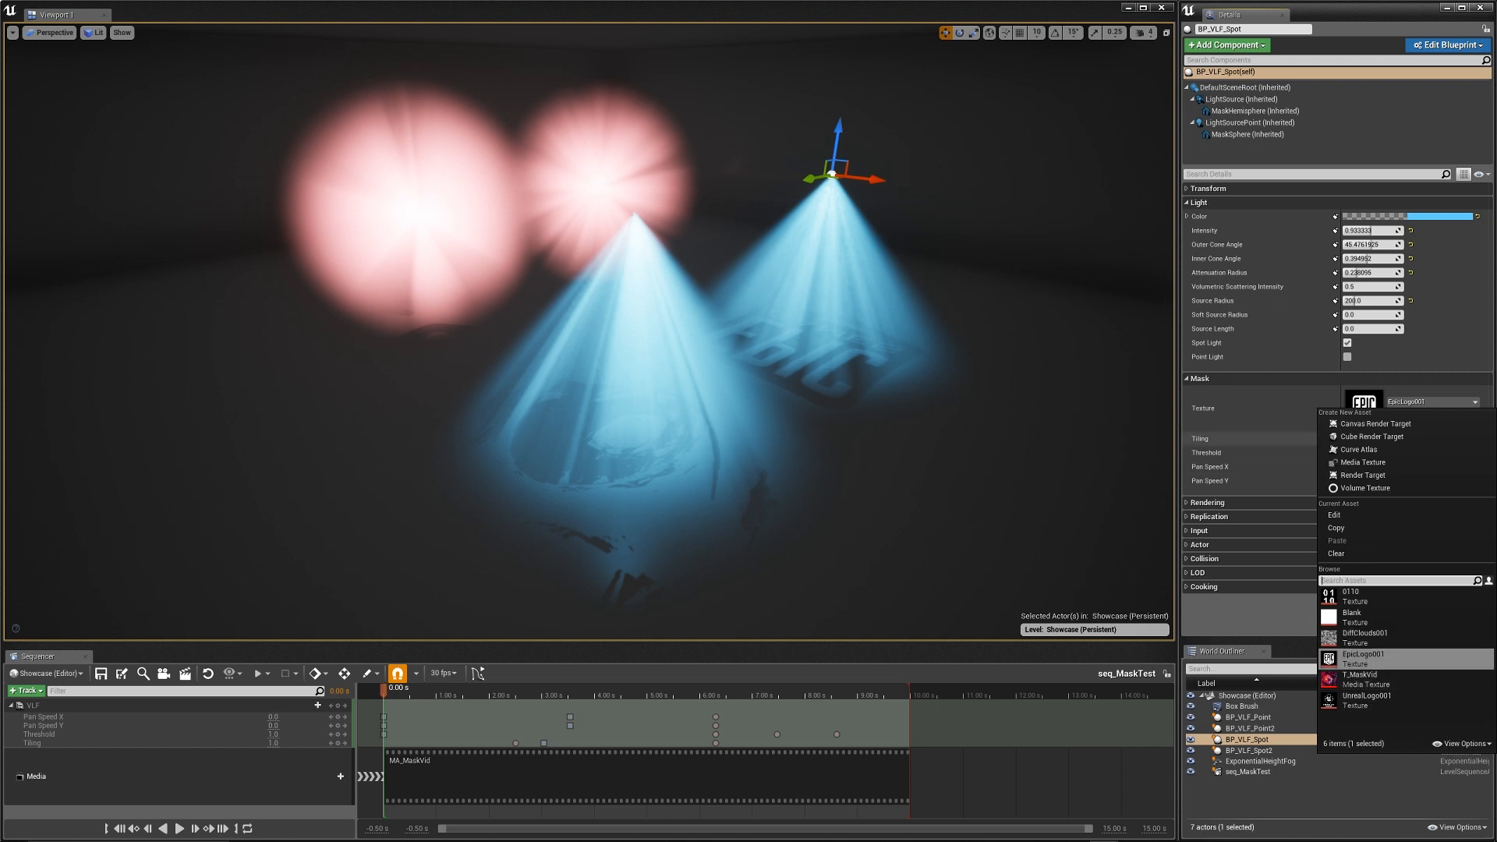
{"action": "left_click", "coordinate": [1348, 661]}
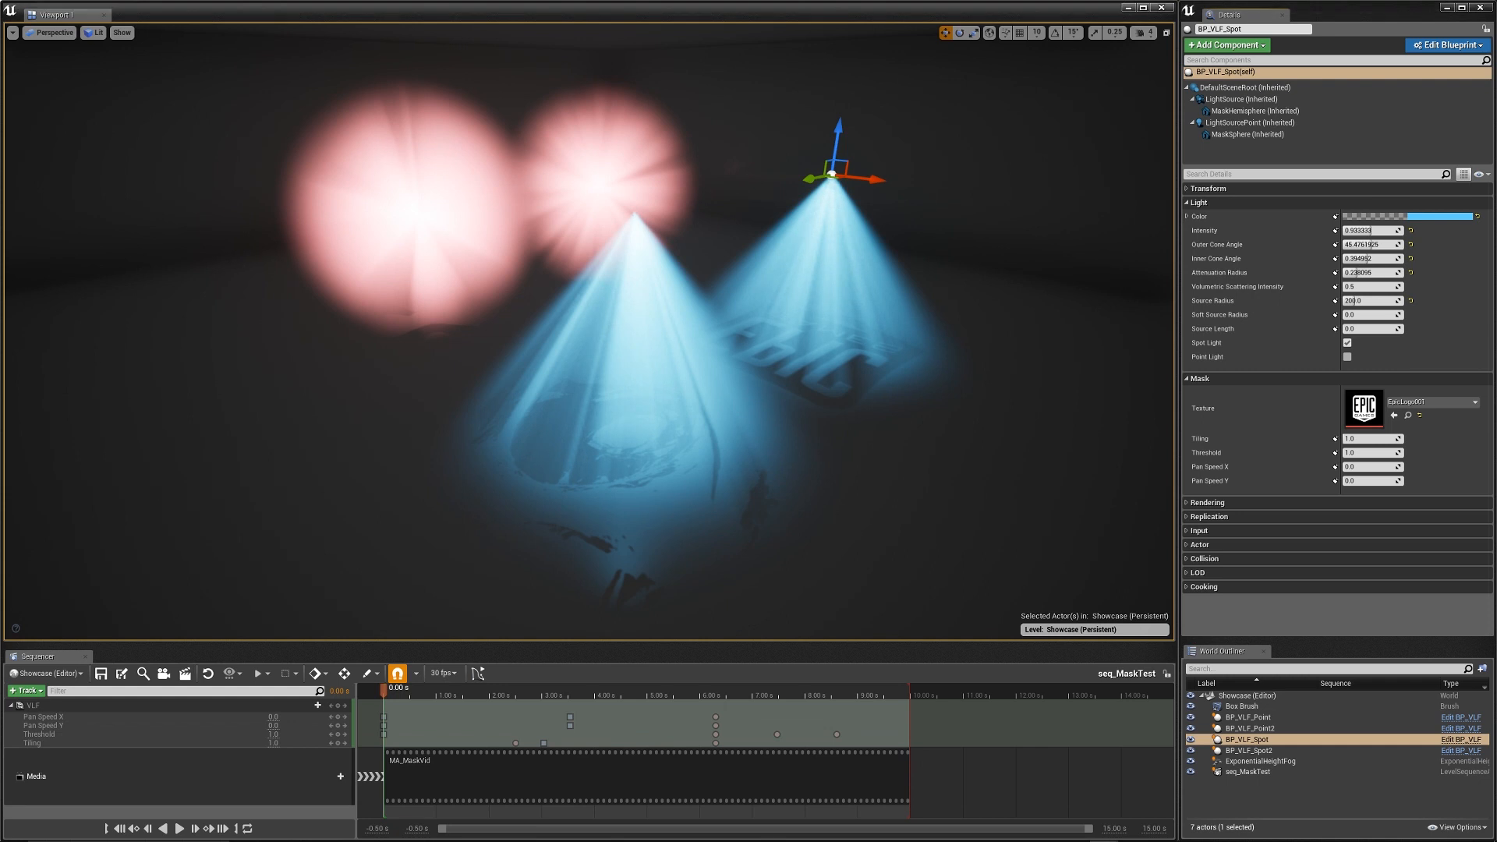
{"action": "left_click", "coordinate": [181, 828]}
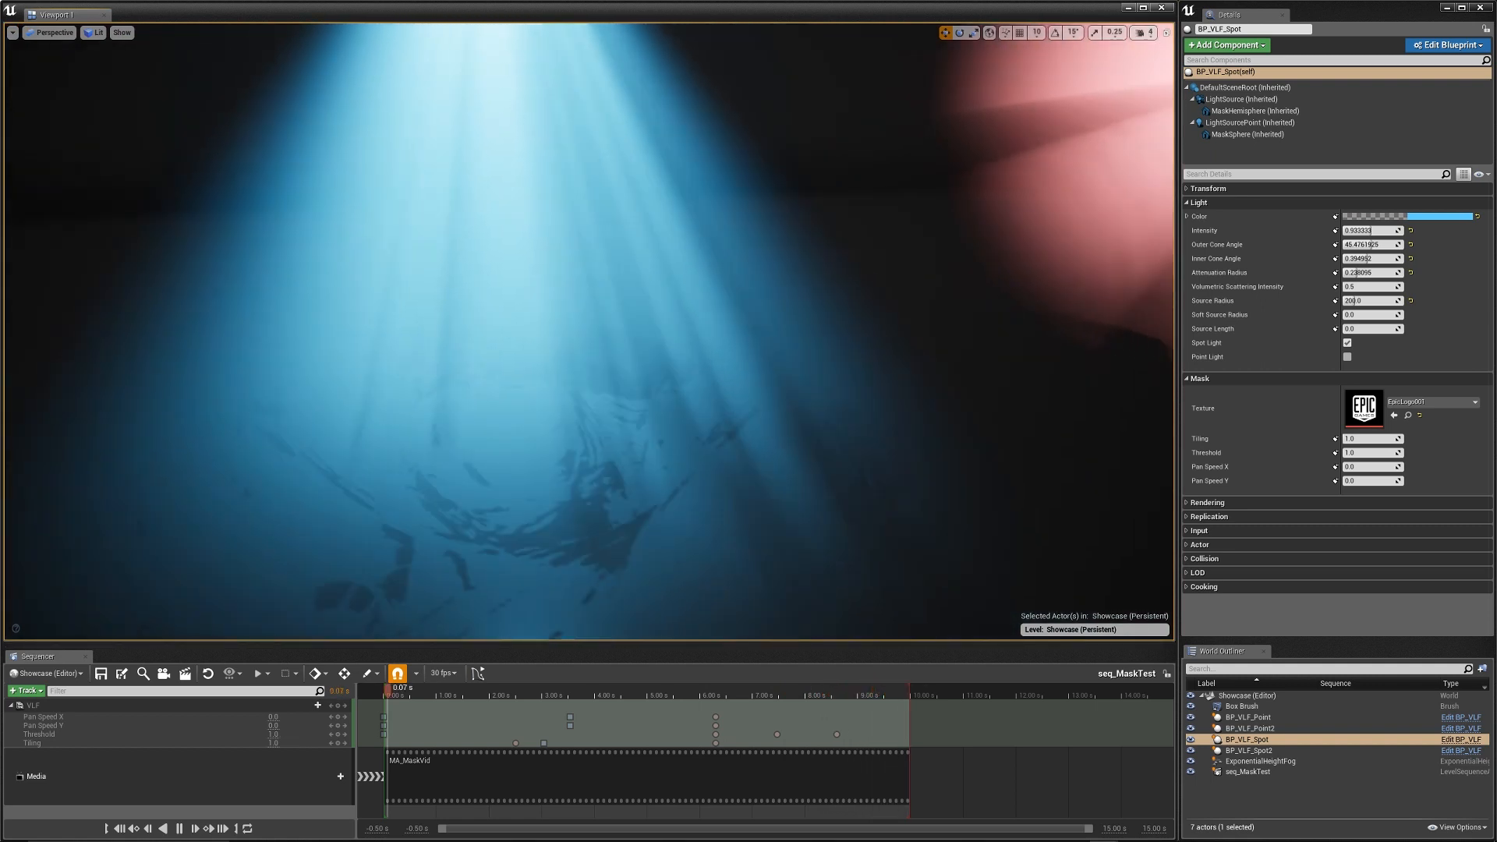
{"action": "left_click", "coordinate": [492, 696]}
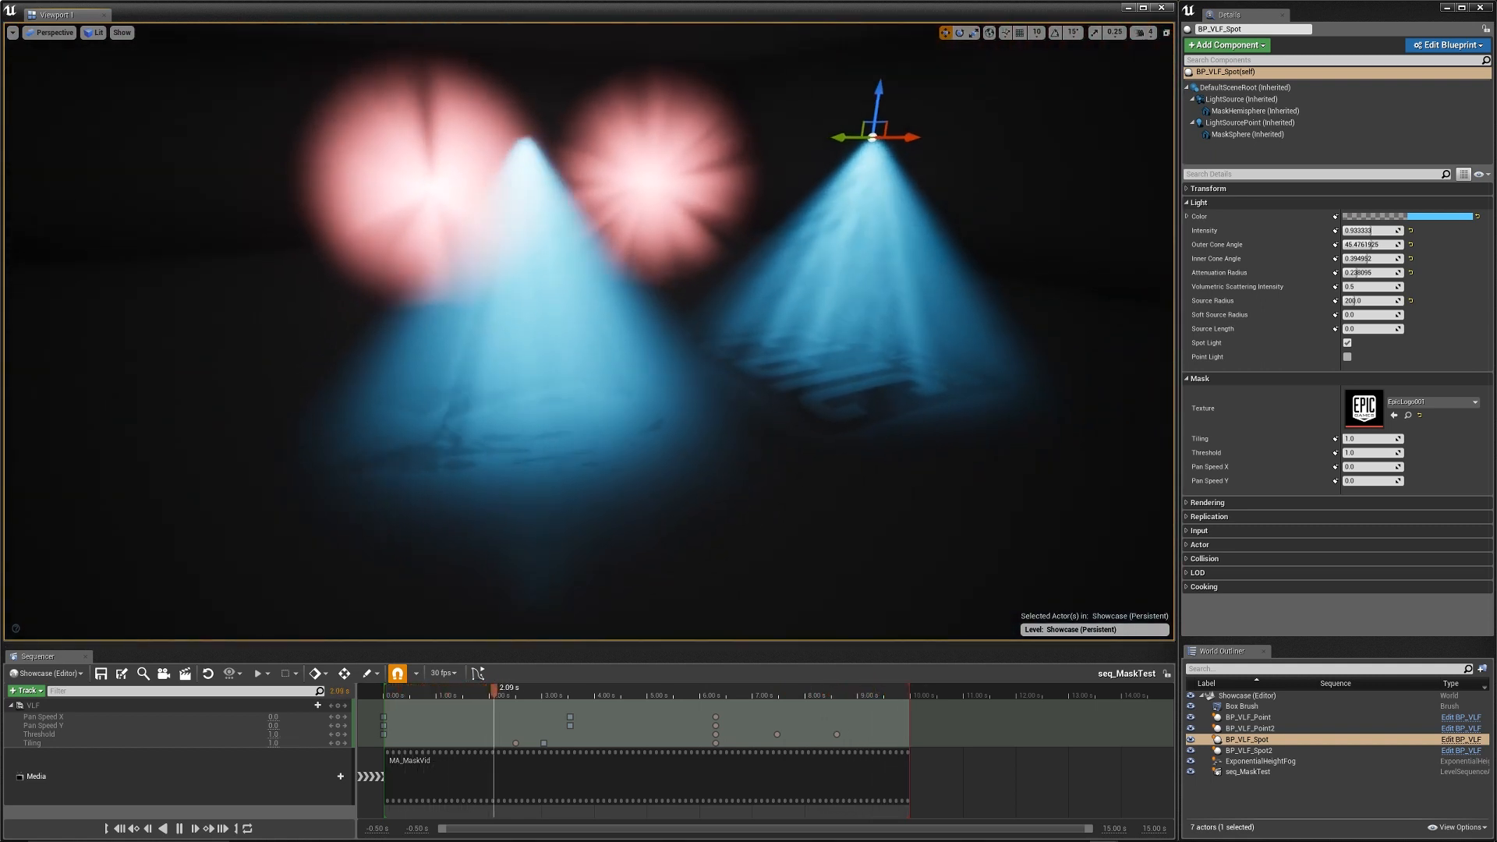
{"action": "left_click", "coordinate": [599, 688]}
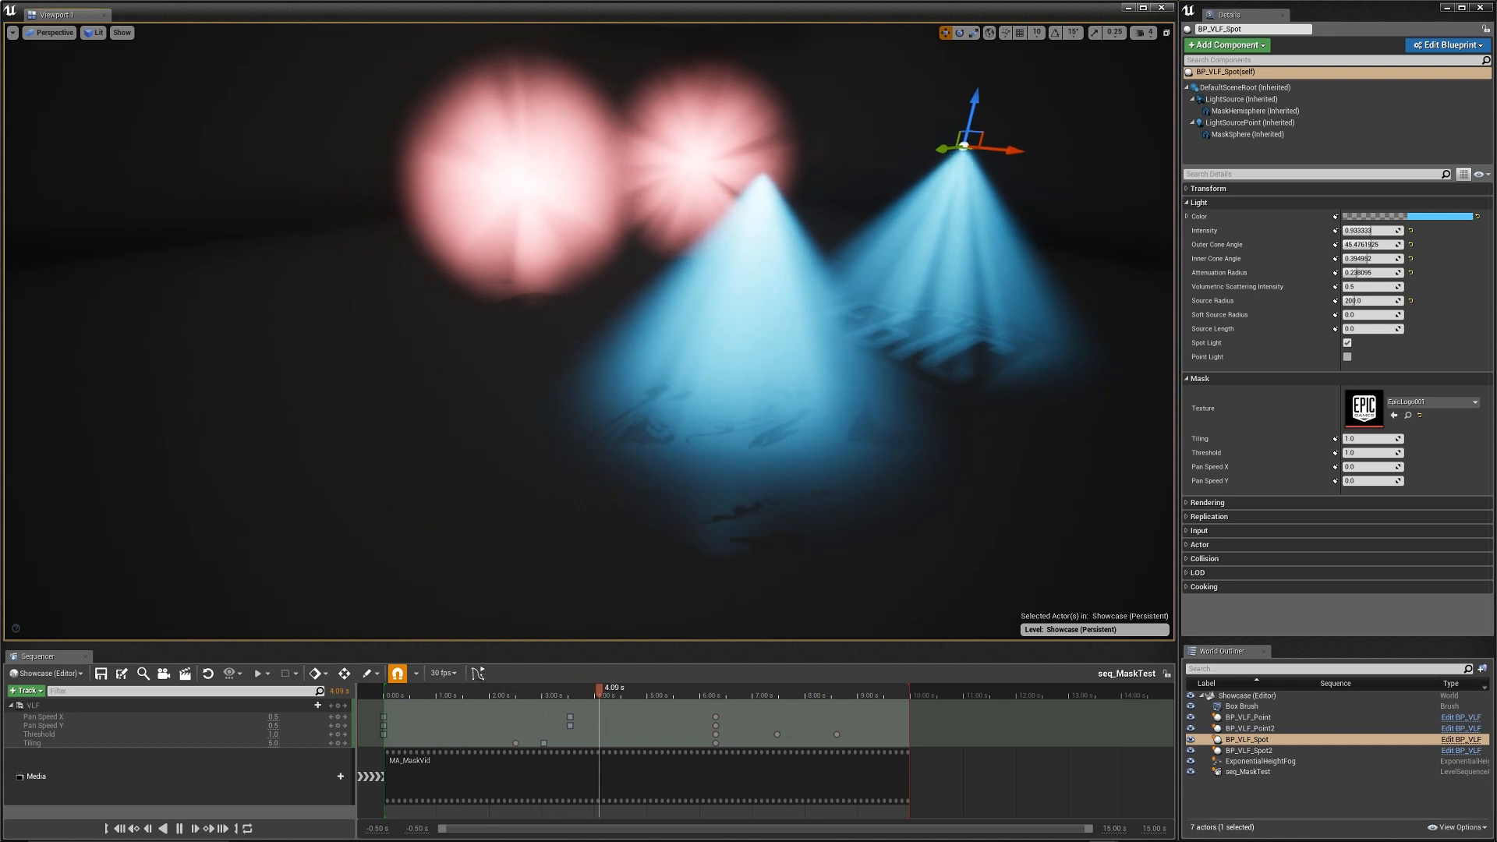
{"action": "left_click", "coordinate": [702, 688]}
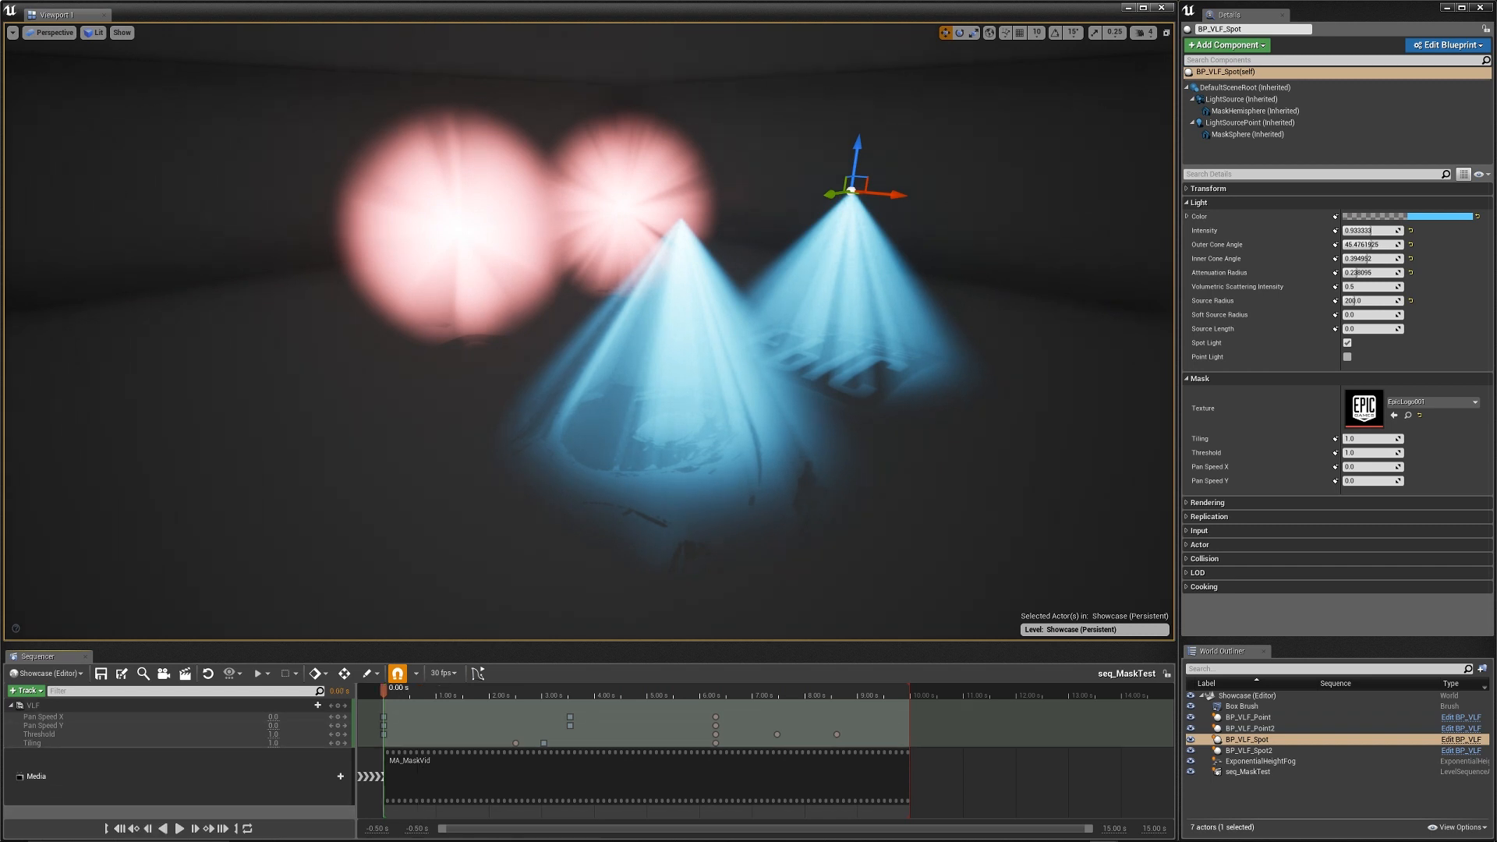
Step: Select the VLF track and start playback of the seq_MaskTest sequence
{"action": "right_click", "coordinate": [28, 705]}
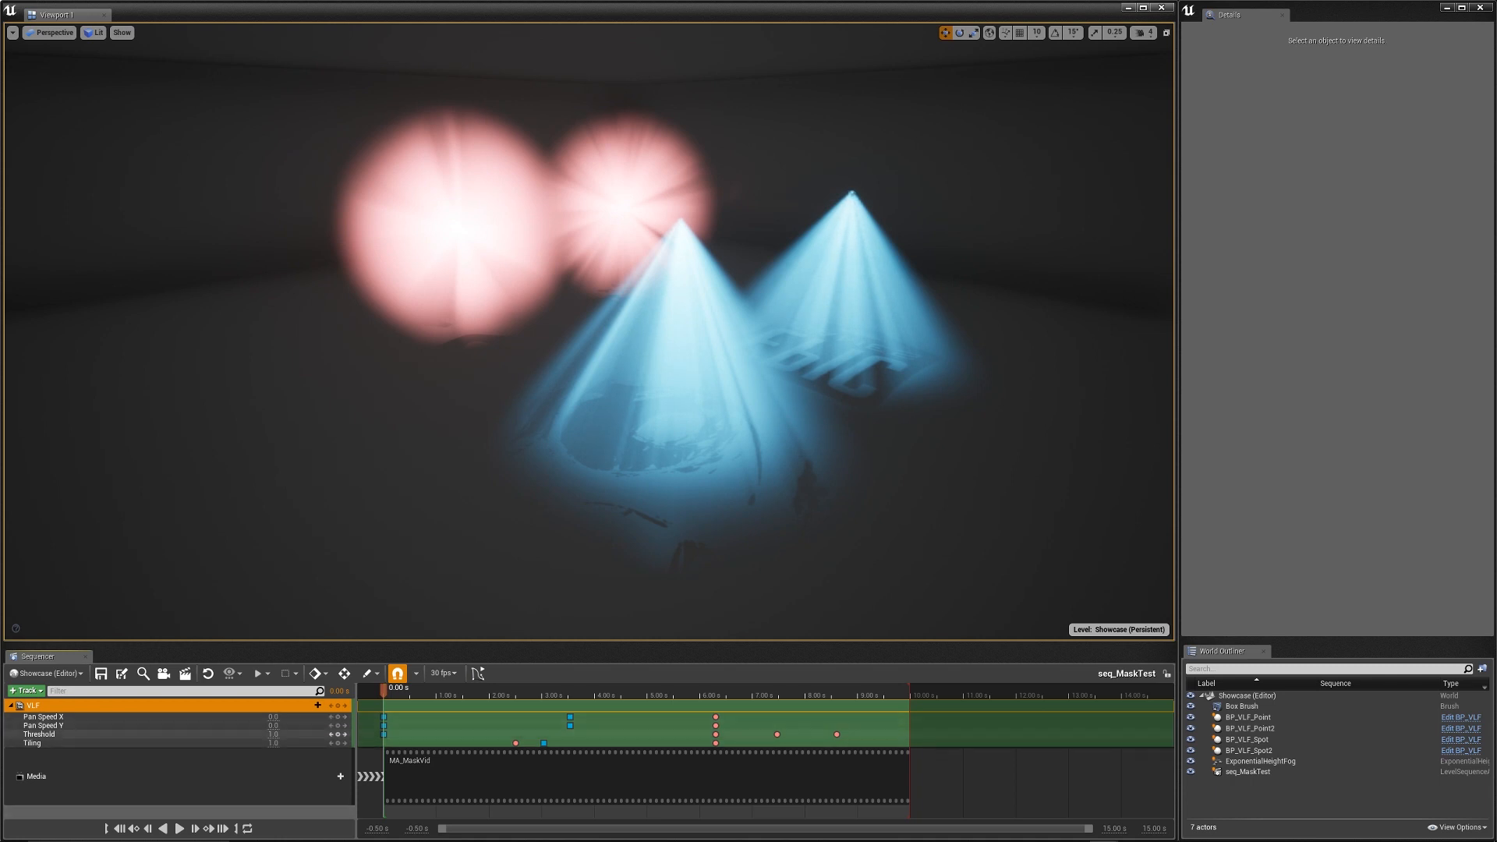
{"action": "mouse_move", "coordinate": [178, 829]}
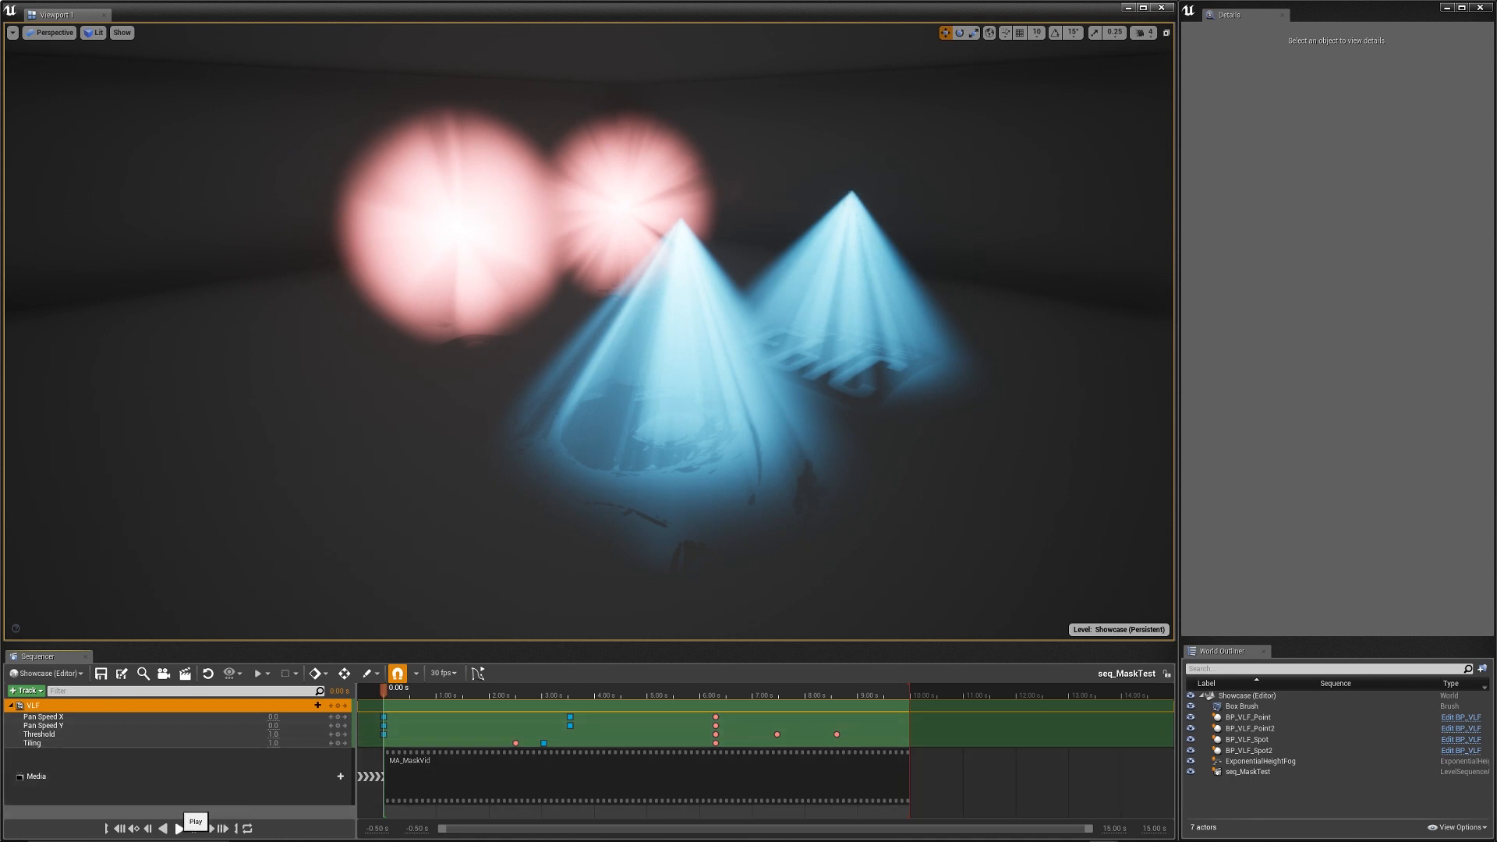
{"action": "left_click", "coordinate": [195, 822]}
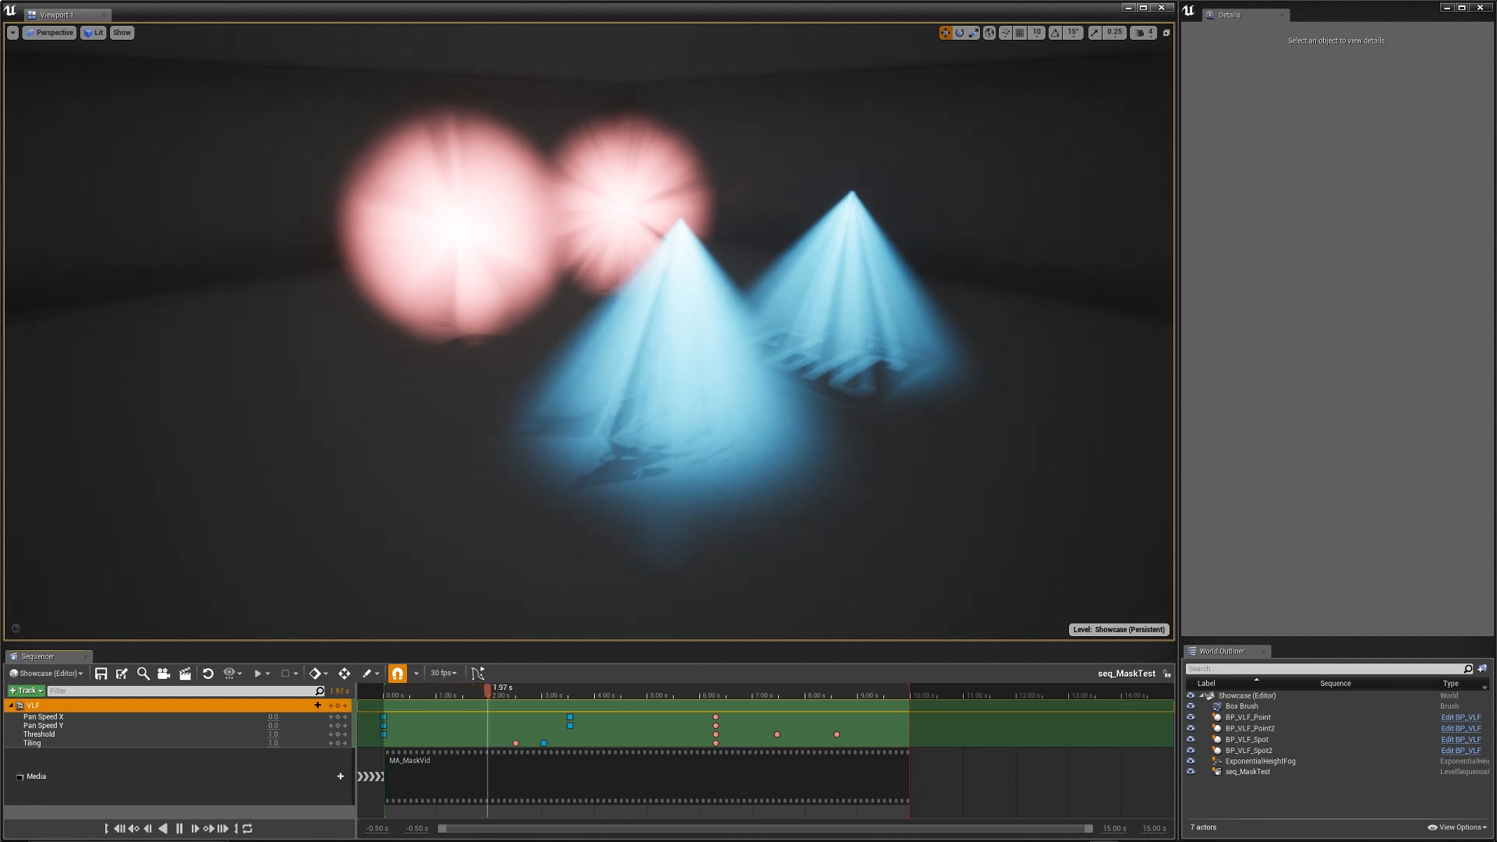